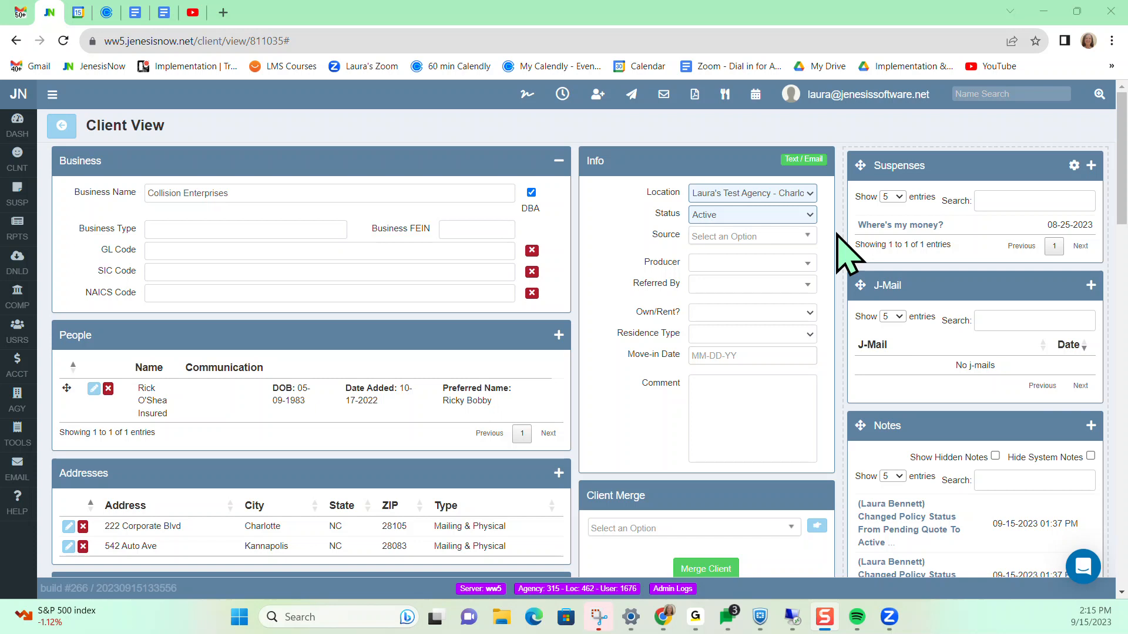
pyautogui.moveTo(712, 155)
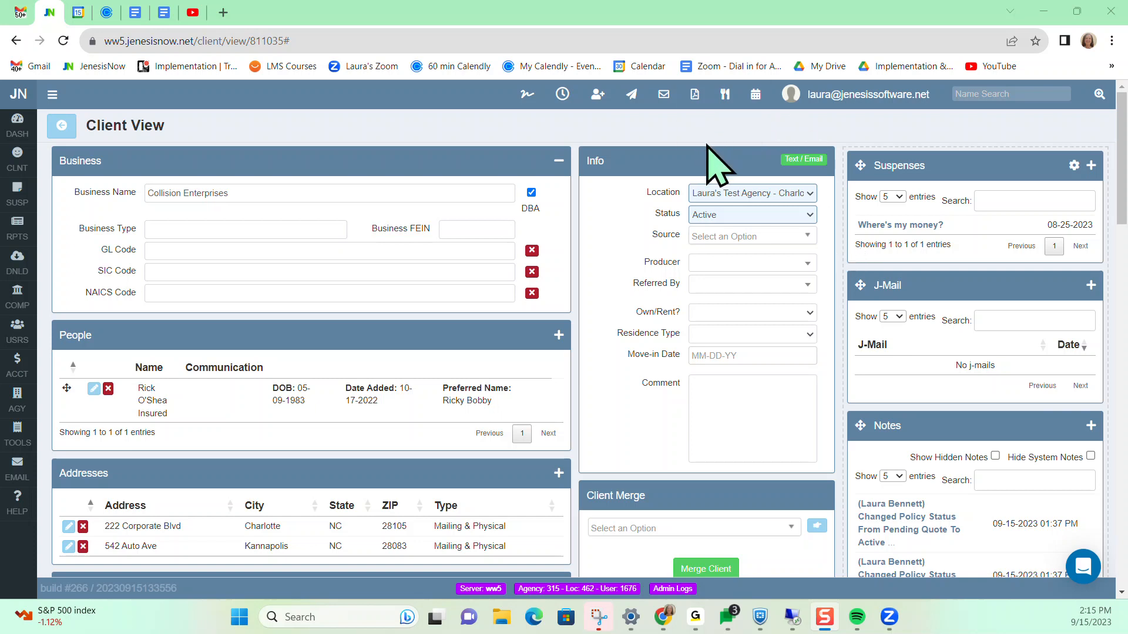
pyautogui.moveTo(708, 183)
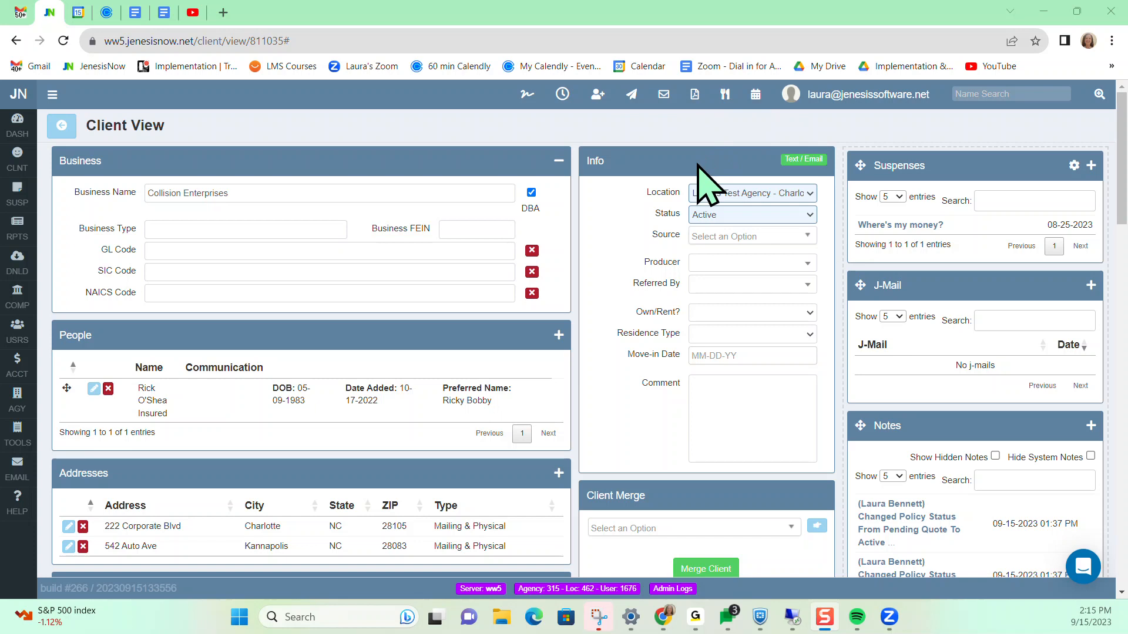
# - Bring up the ACORD forms window for client Rick O'Shea
pyautogui.scroll(-3)
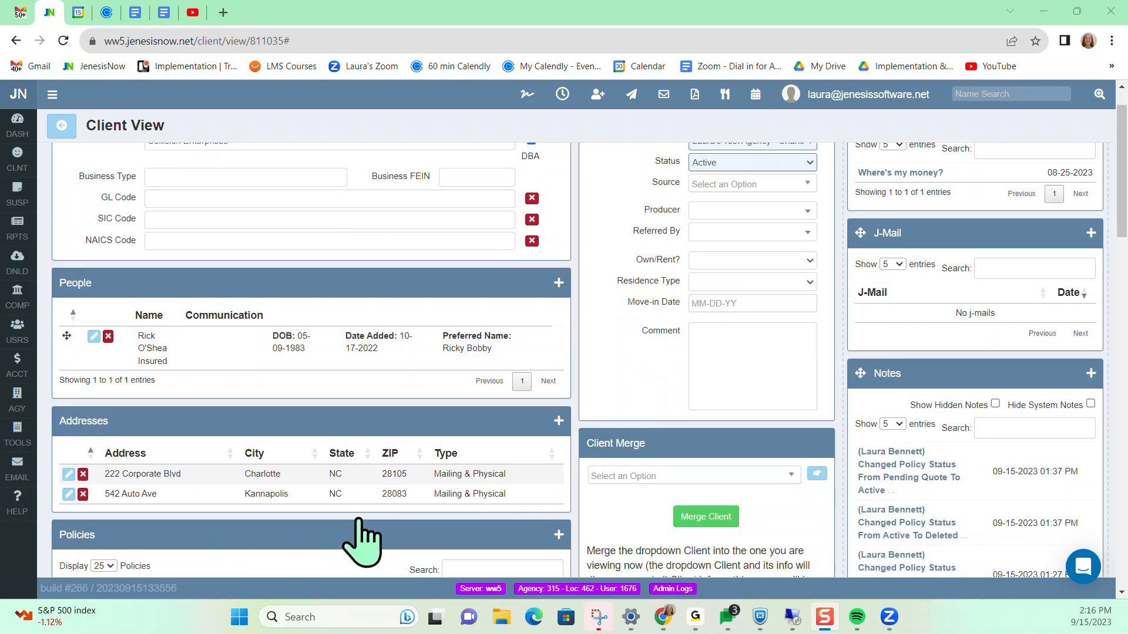
pyautogui.scroll(-3)
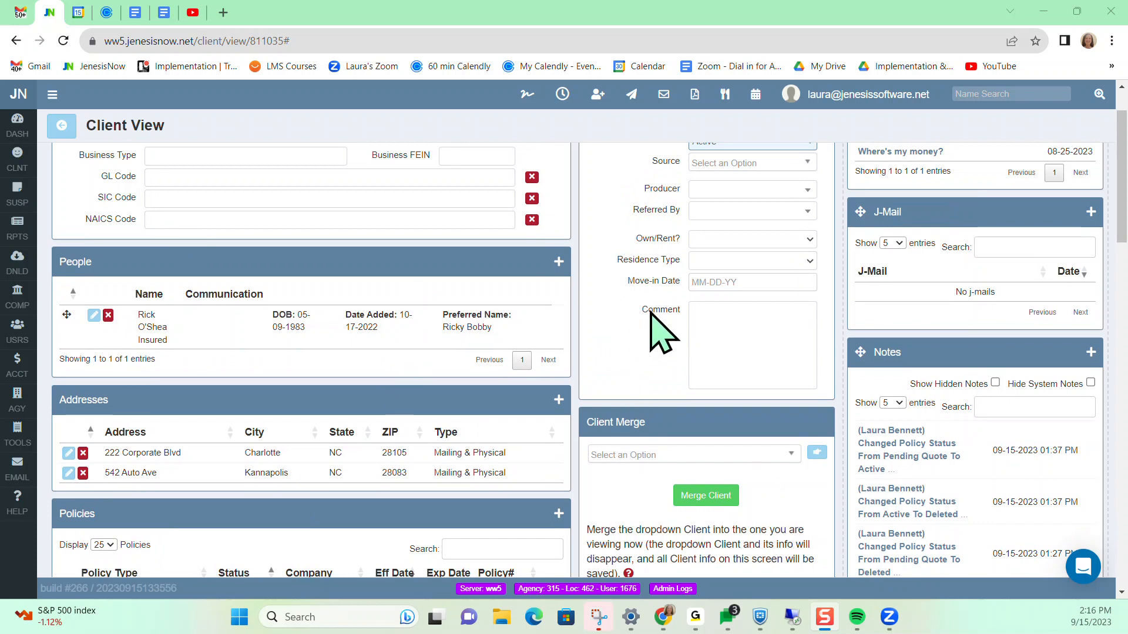
pyautogui.moveTo(615, 464)
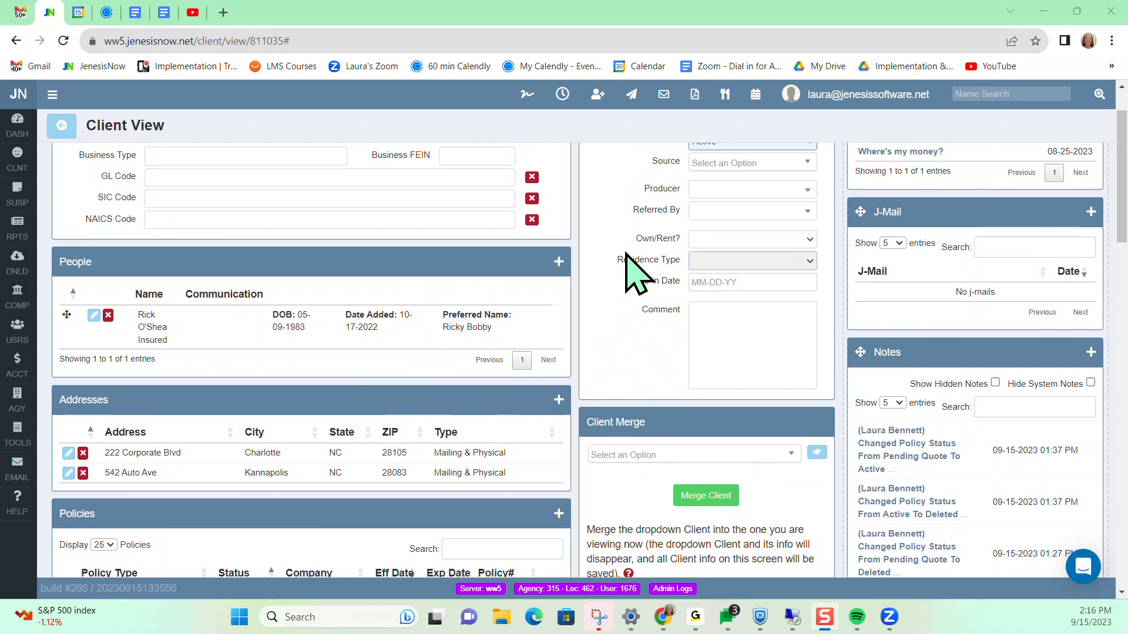
pyautogui.moveTo(693, 94)
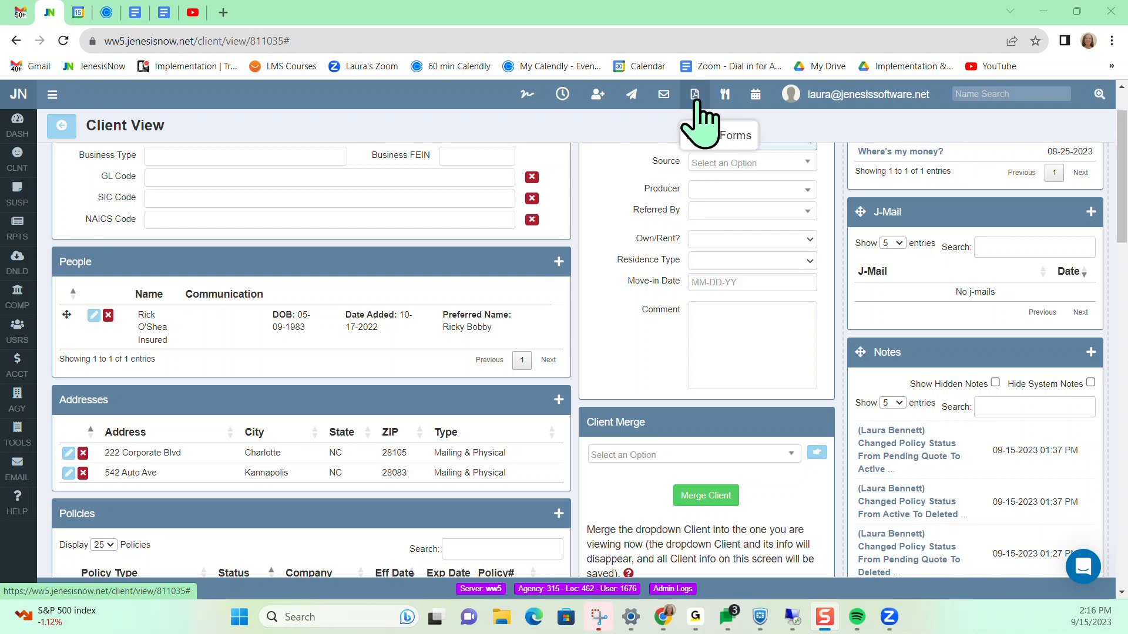
pyautogui.click(692, 93)
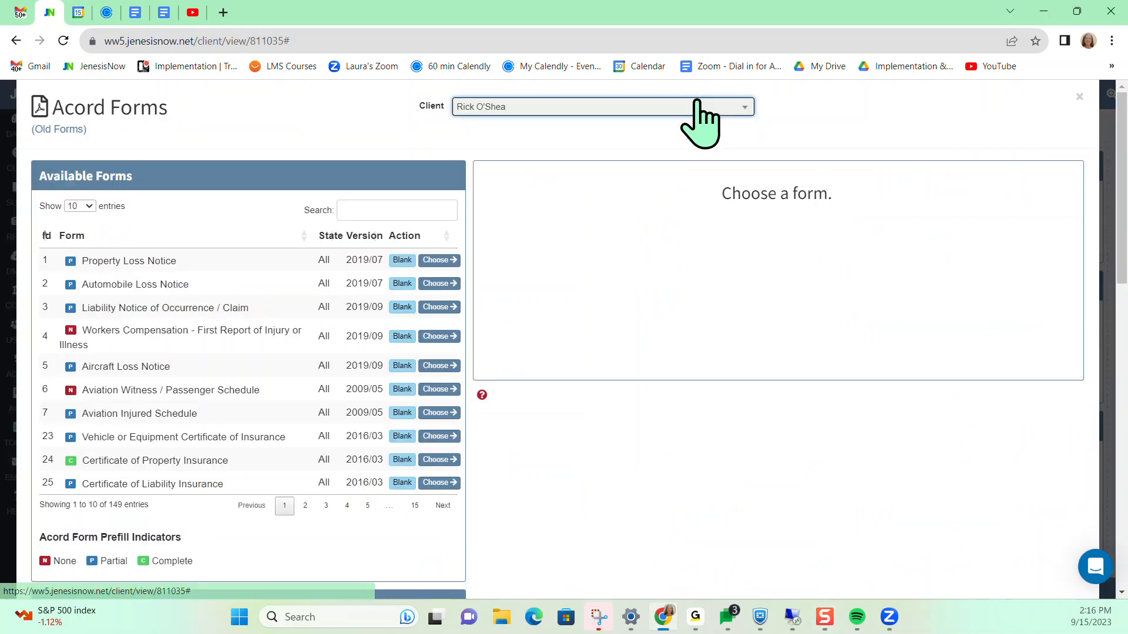
pyautogui.moveTo(579, 503)
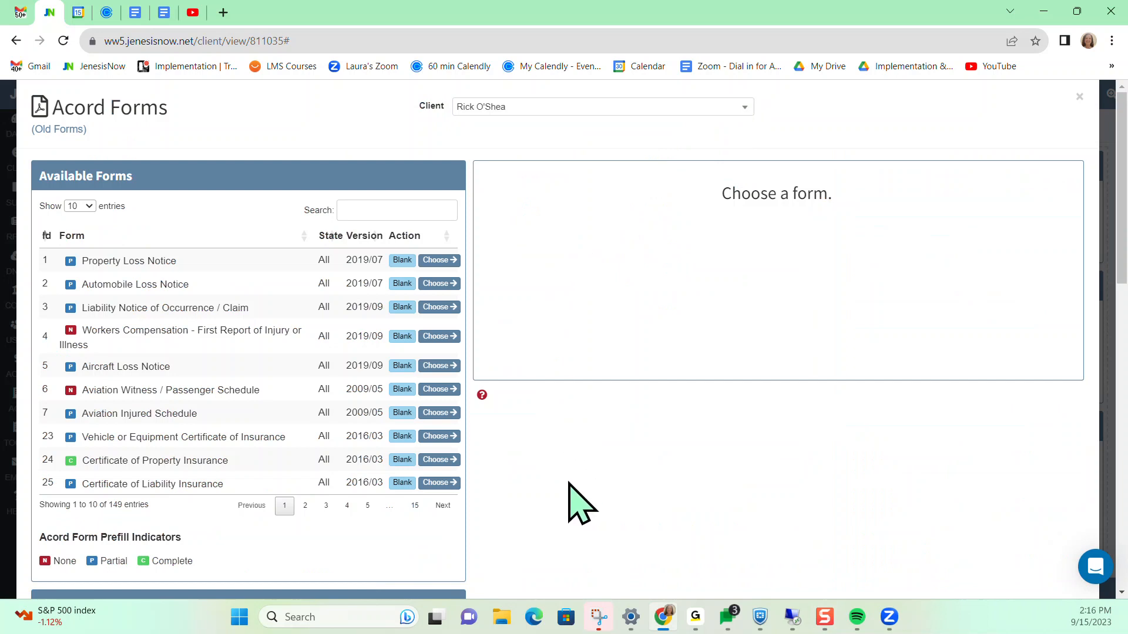
pyautogui.moveTo(133, 216)
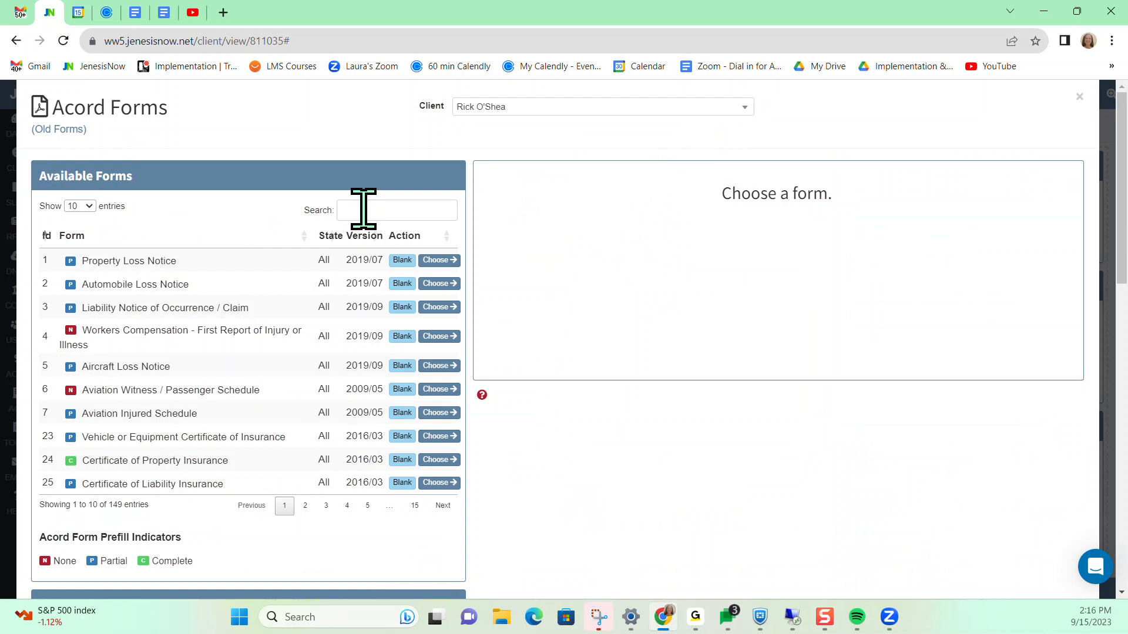
# - Filter the Available Forms list to form 25, Certificate of Liability Insurance
pyautogui.click(396, 209)
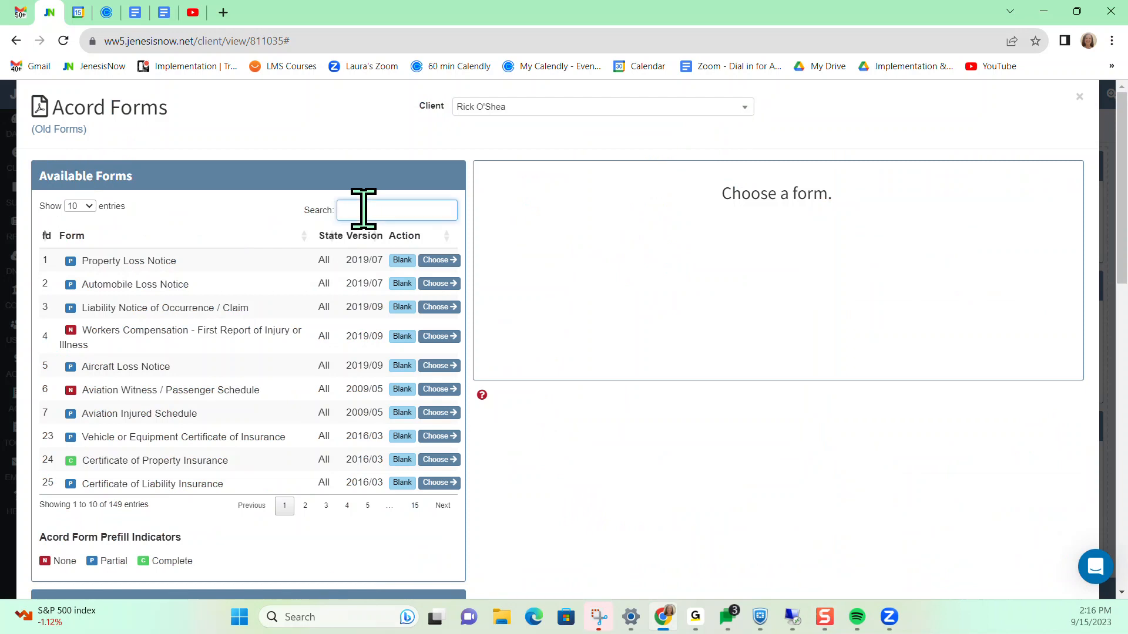
pyautogui.write('Lia')
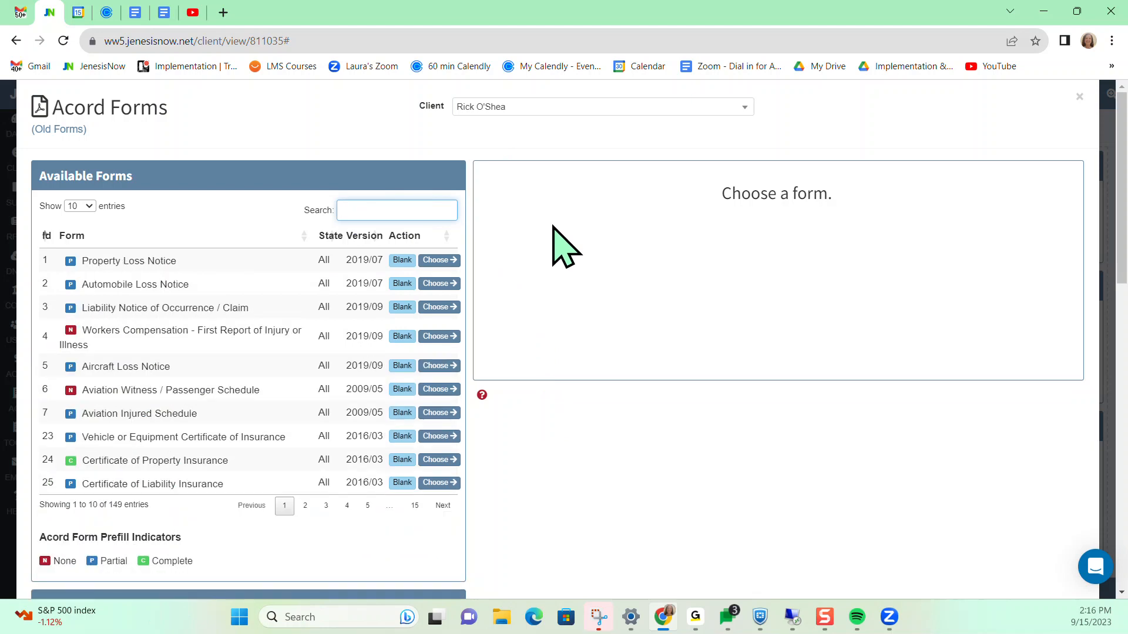
pyautogui.write('5')
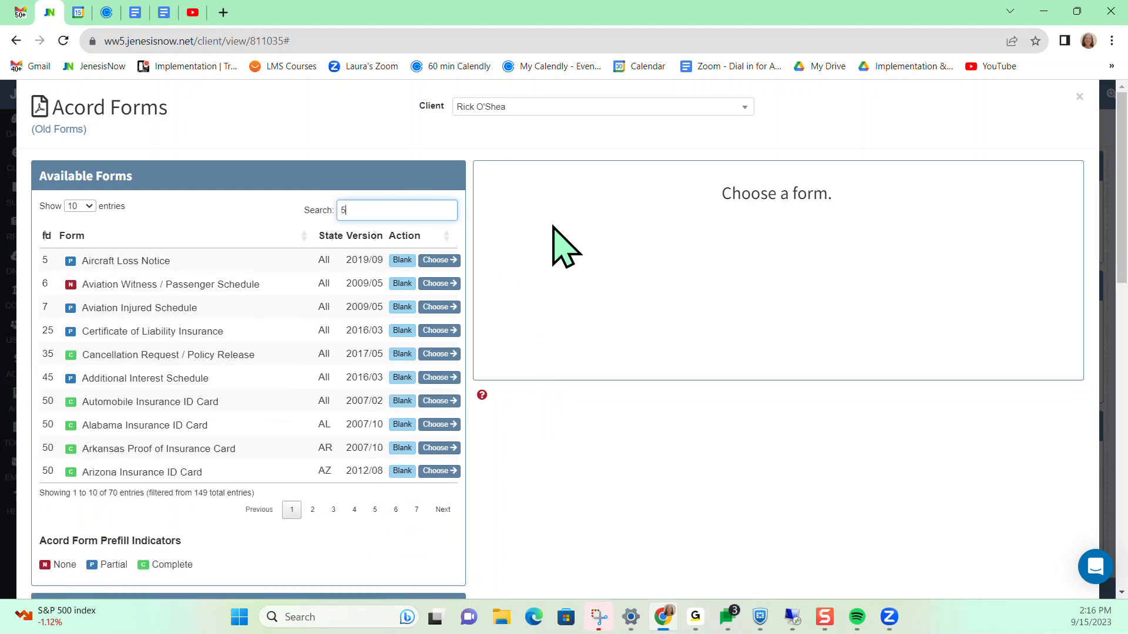
pyautogui.write('0')
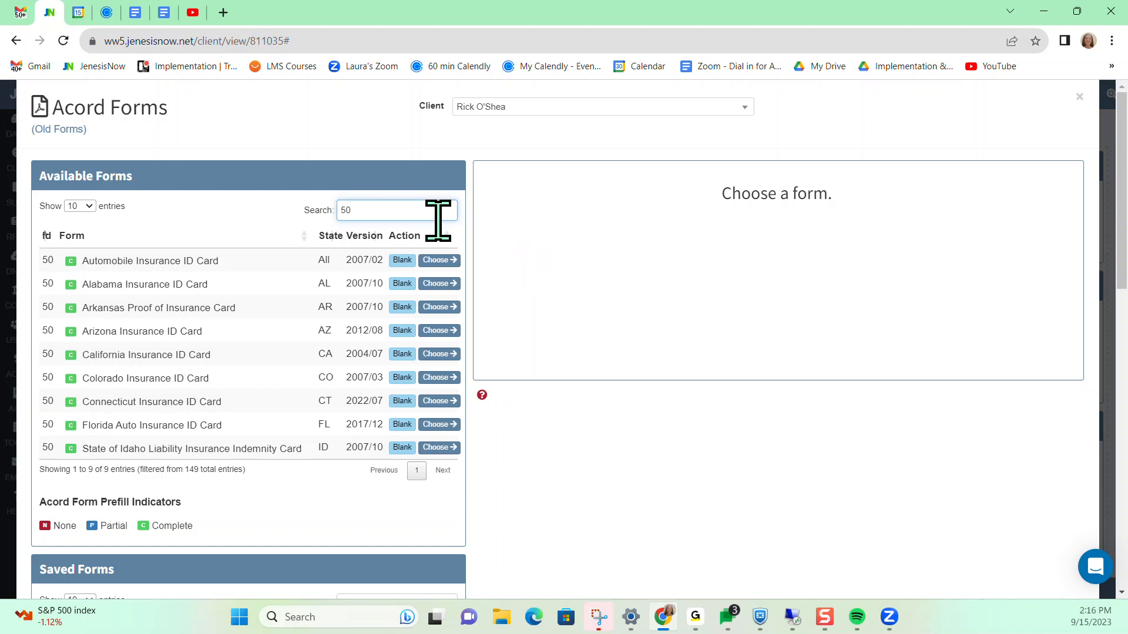
pyautogui.write('2')
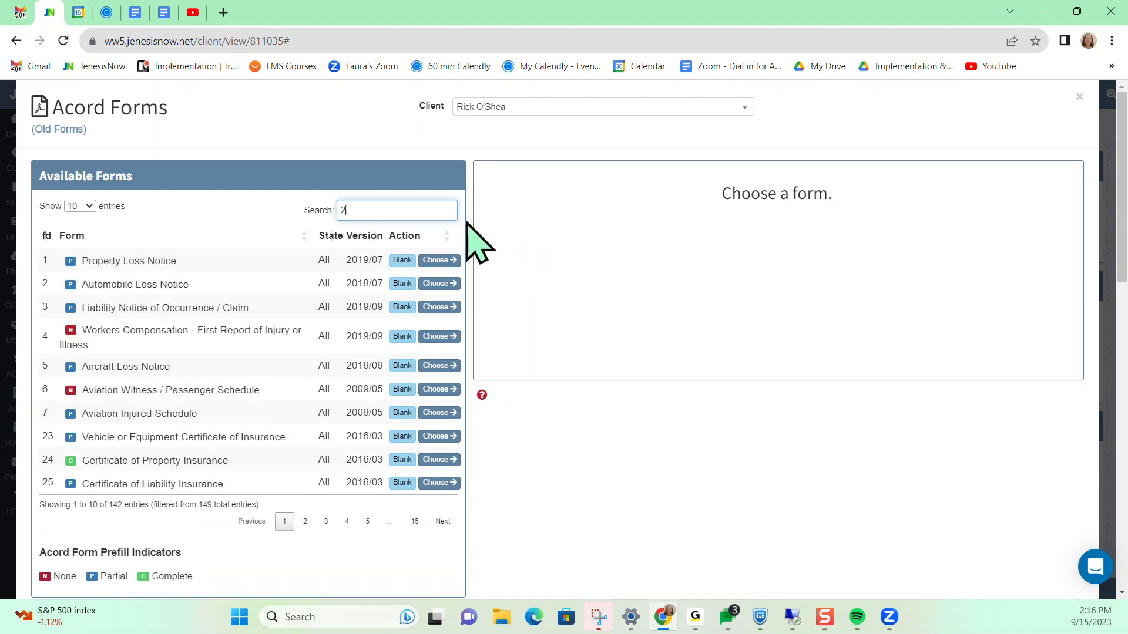
pyautogui.write('5')
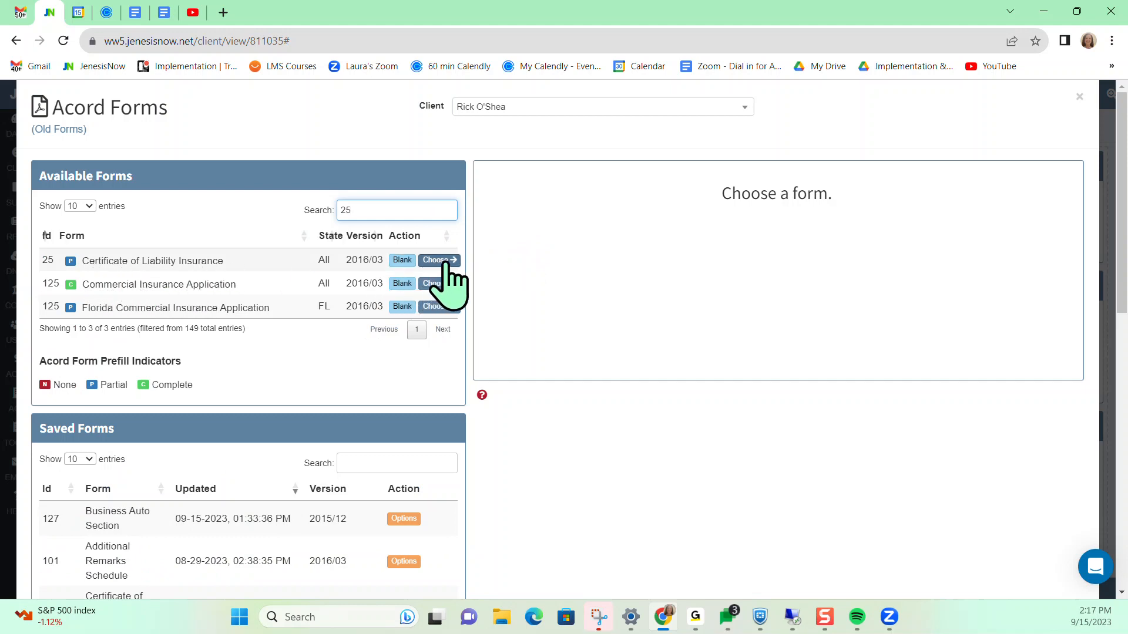
# - Choose the Certificate of Liability Insurance form and tick the General Liability (Hartford) policy
pyautogui.click(437, 259)
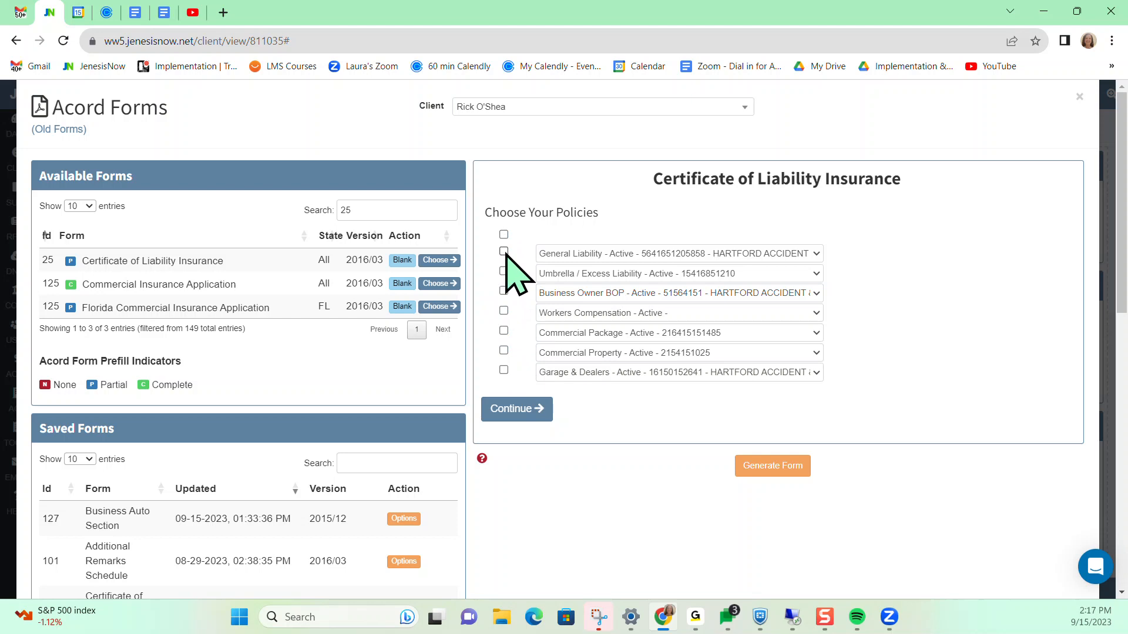
pyautogui.click(504, 251)
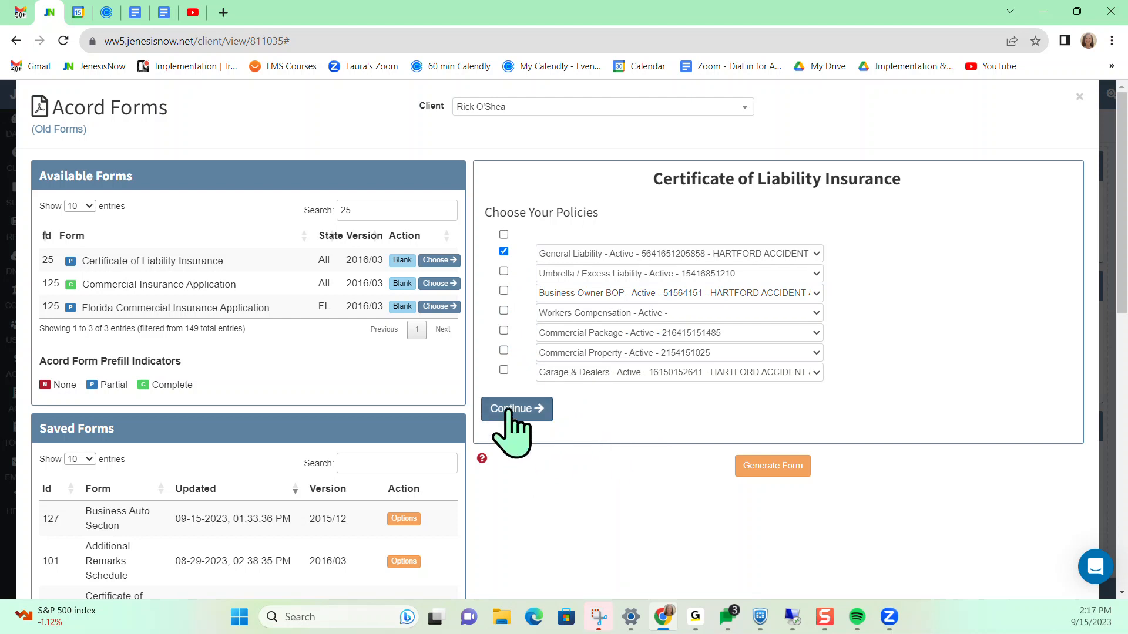
# - Continue to the prefilled certificate and review the contact name and certificate number fields
pyautogui.click(514, 409)
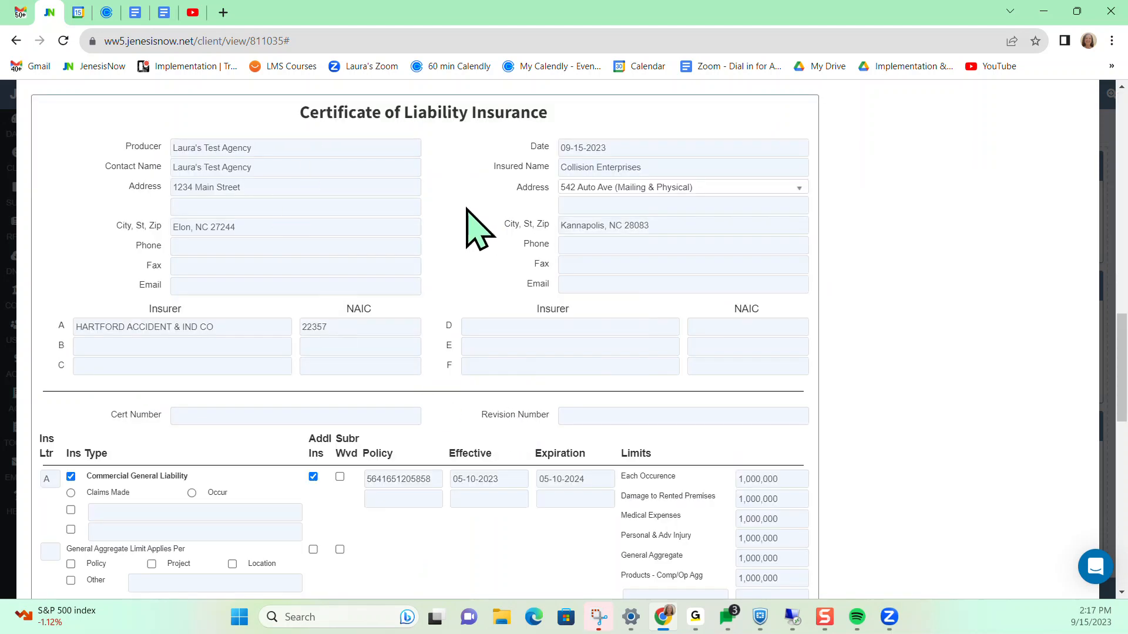
pyautogui.moveTo(162, 227)
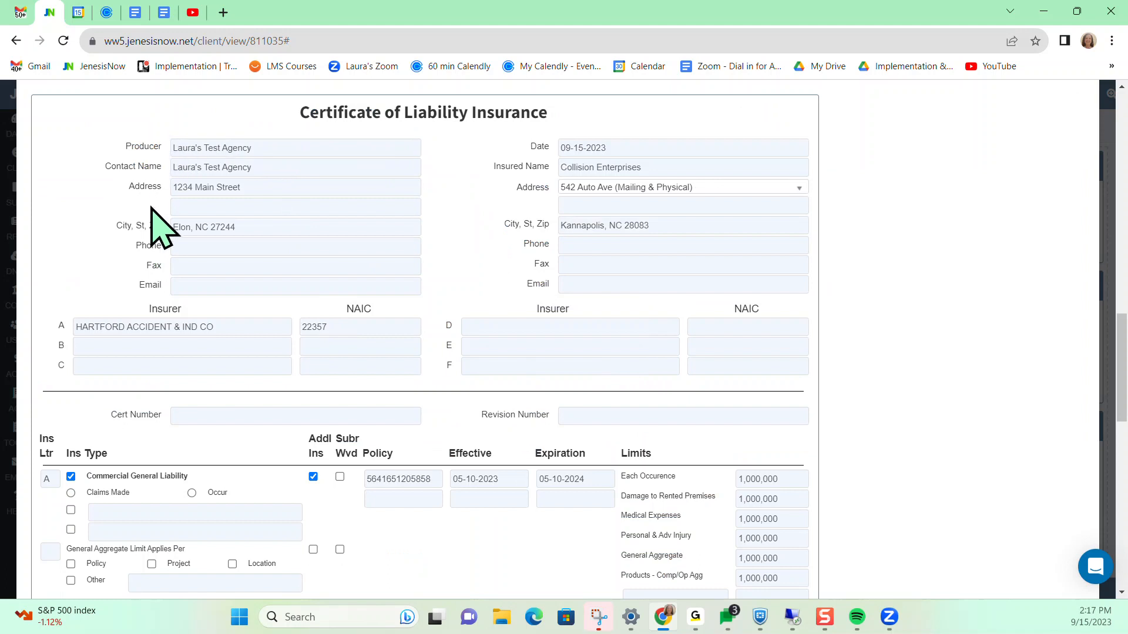
pyautogui.click(294, 167)
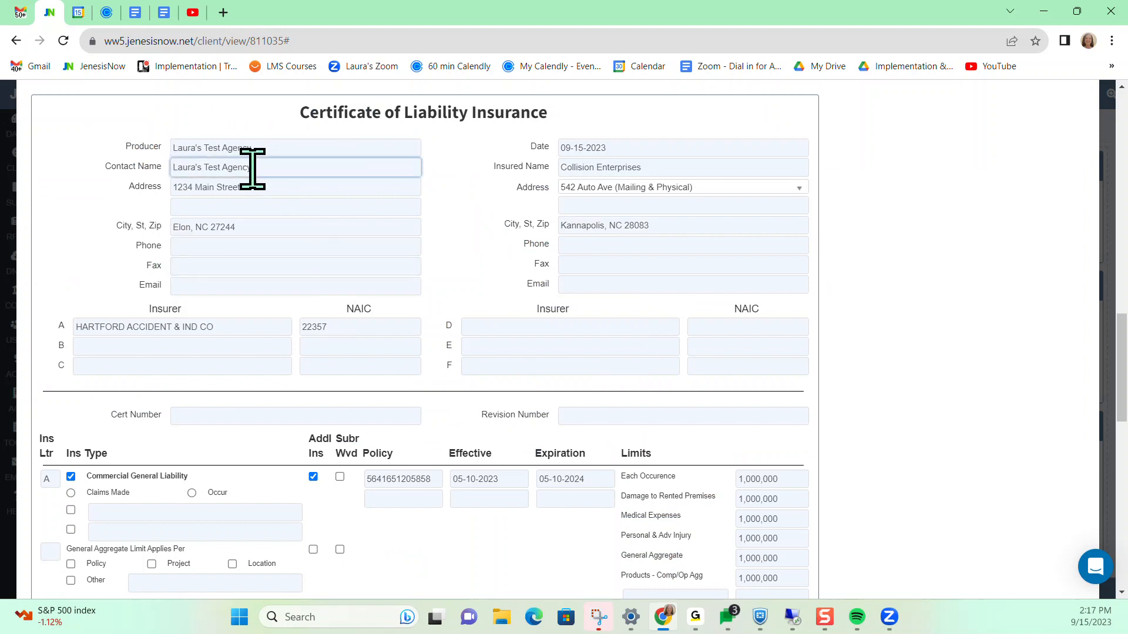
pyautogui.click(295, 416)
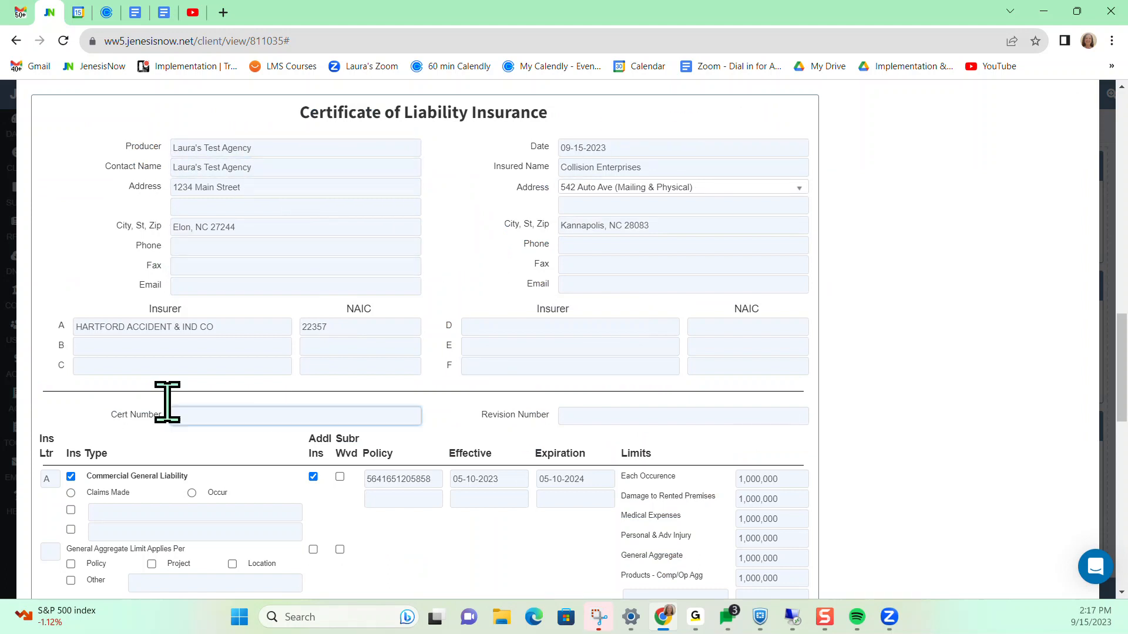
pyautogui.moveTo(403, 417)
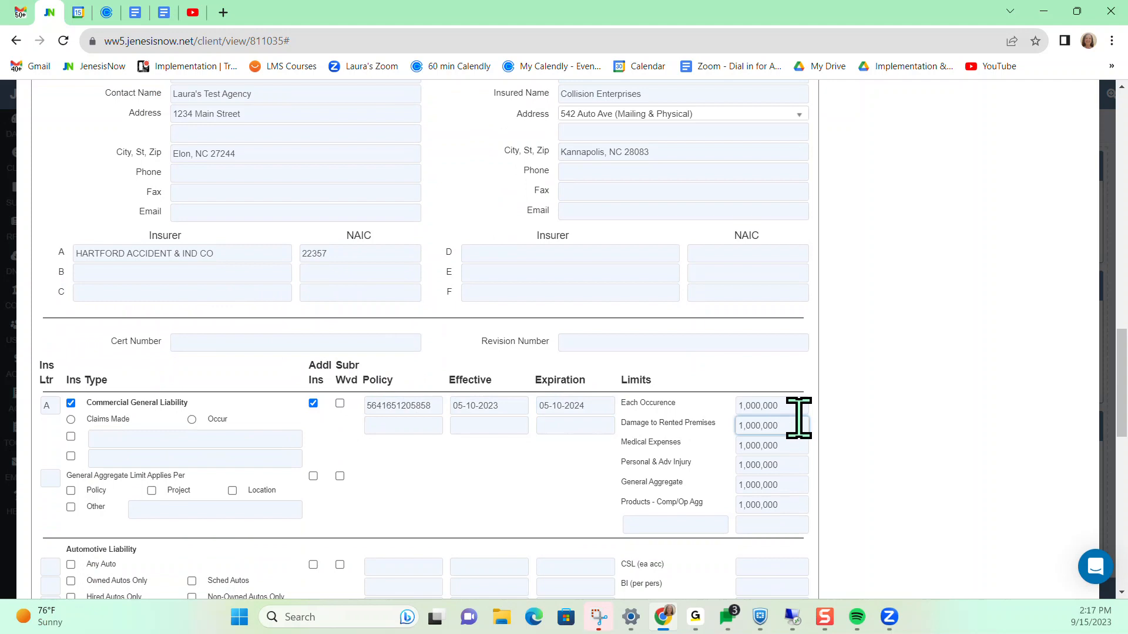
# - Review the Hartford policy's 1,000,000 limits down to the Certificate Holder section
pyautogui.scroll(-3)
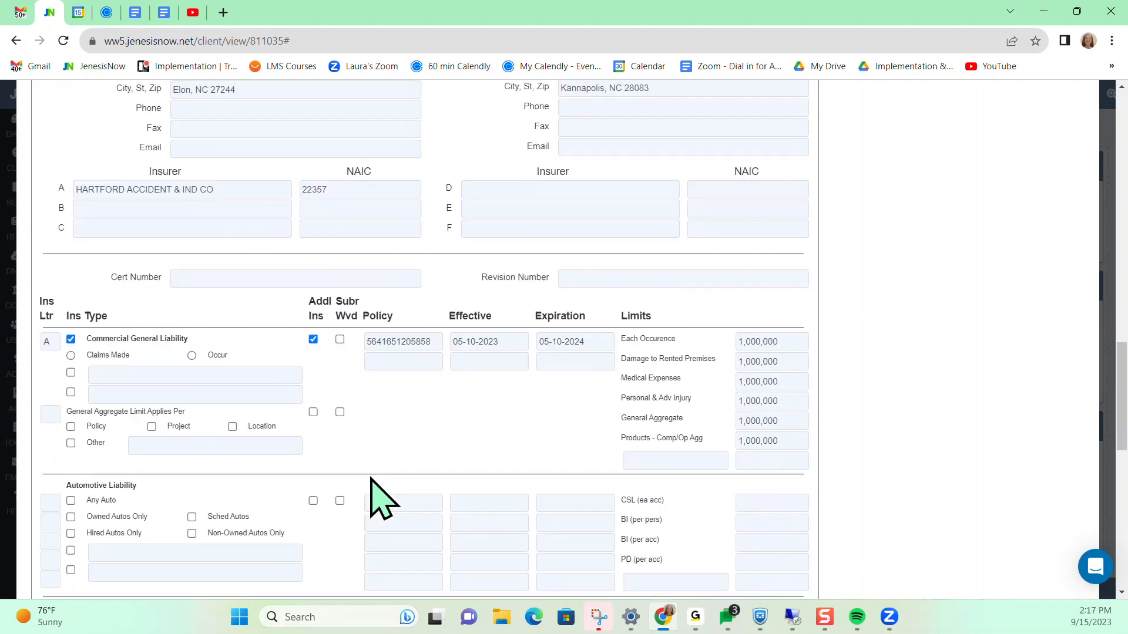
pyautogui.scroll(-3)
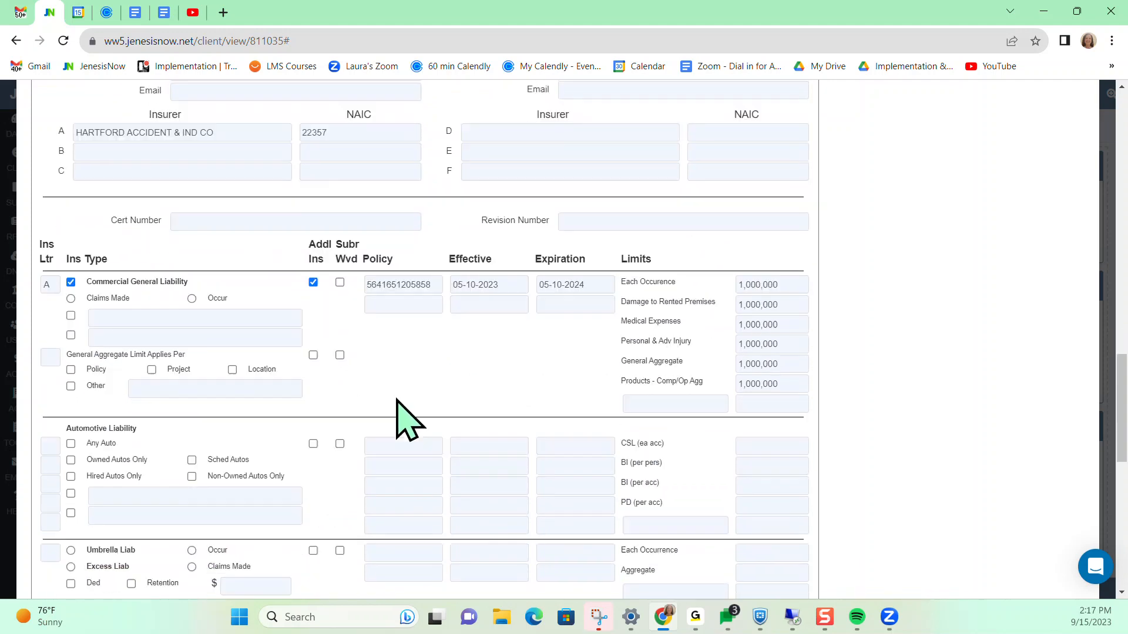
pyautogui.scroll(-3)
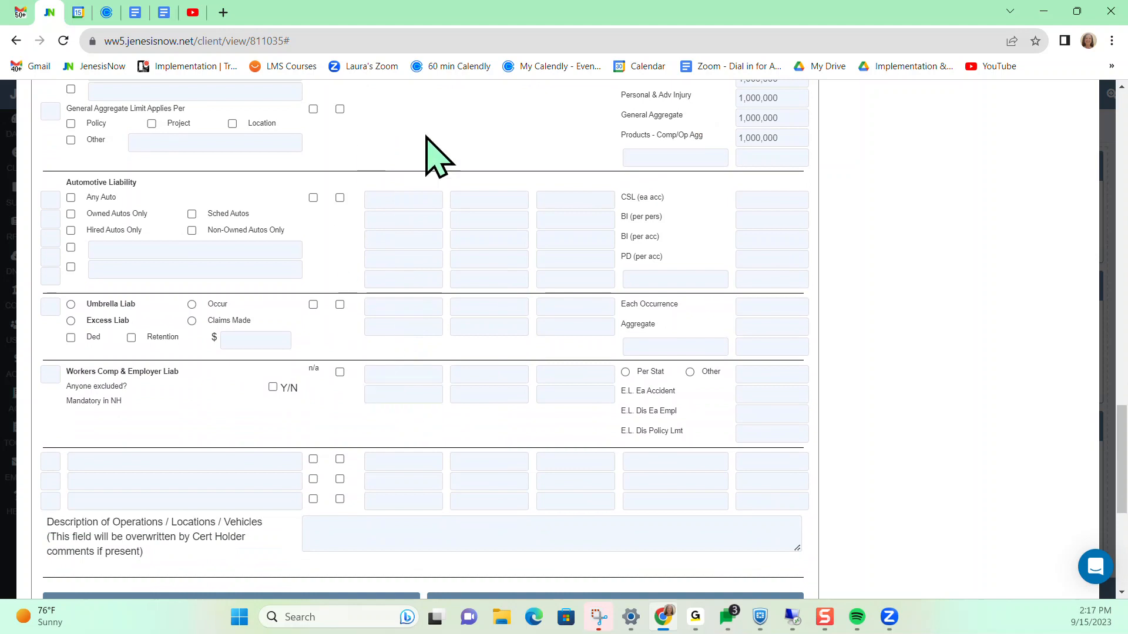
pyautogui.scroll(-3)
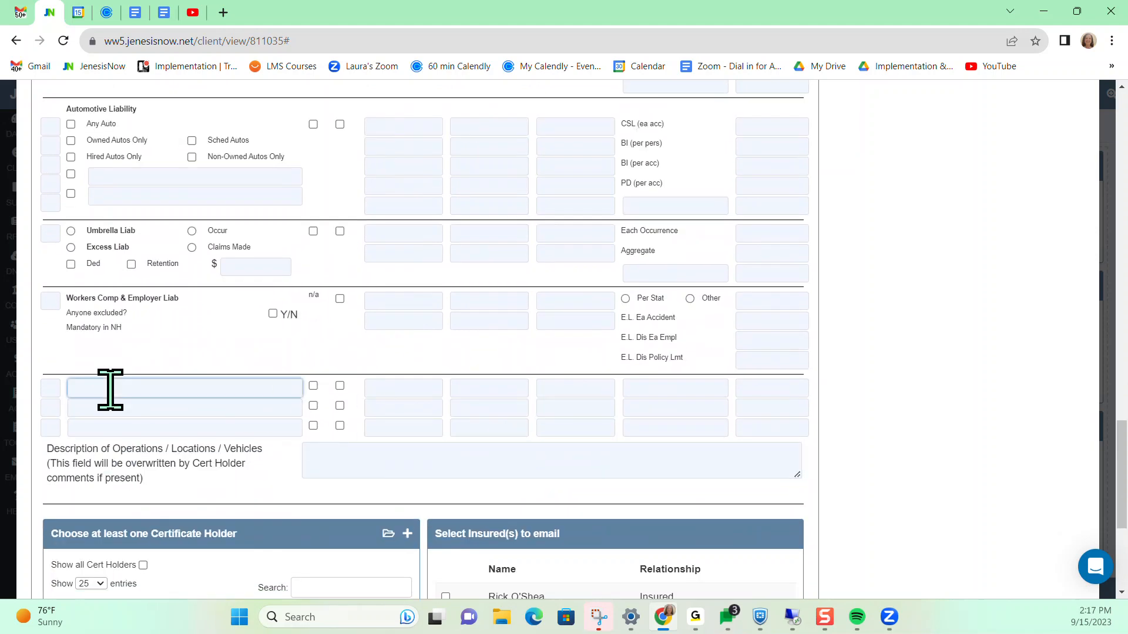
pyautogui.click(575, 426)
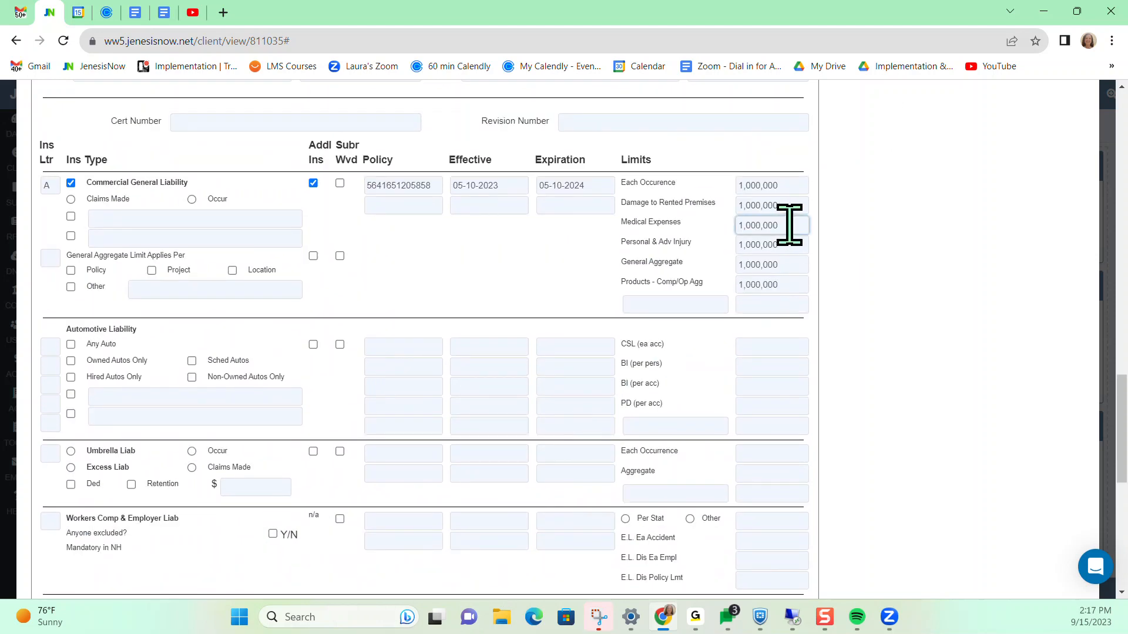
pyautogui.scroll(-3)
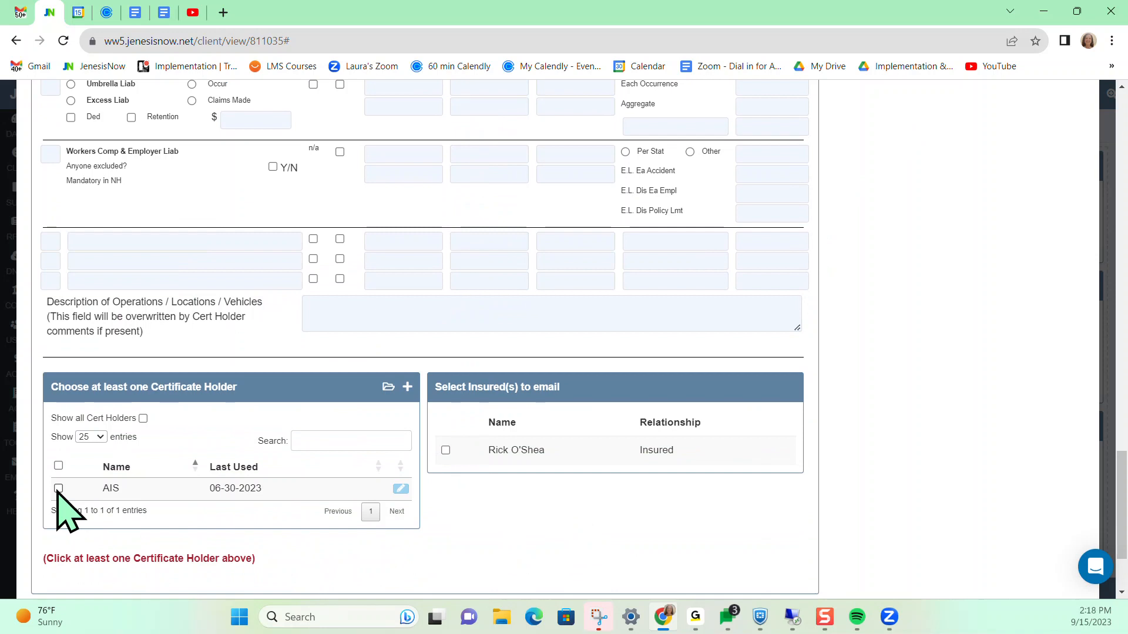
# - Select AIS as certificate holder and generate the Certificate of Liability Insurance
pyautogui.click(58, 488)
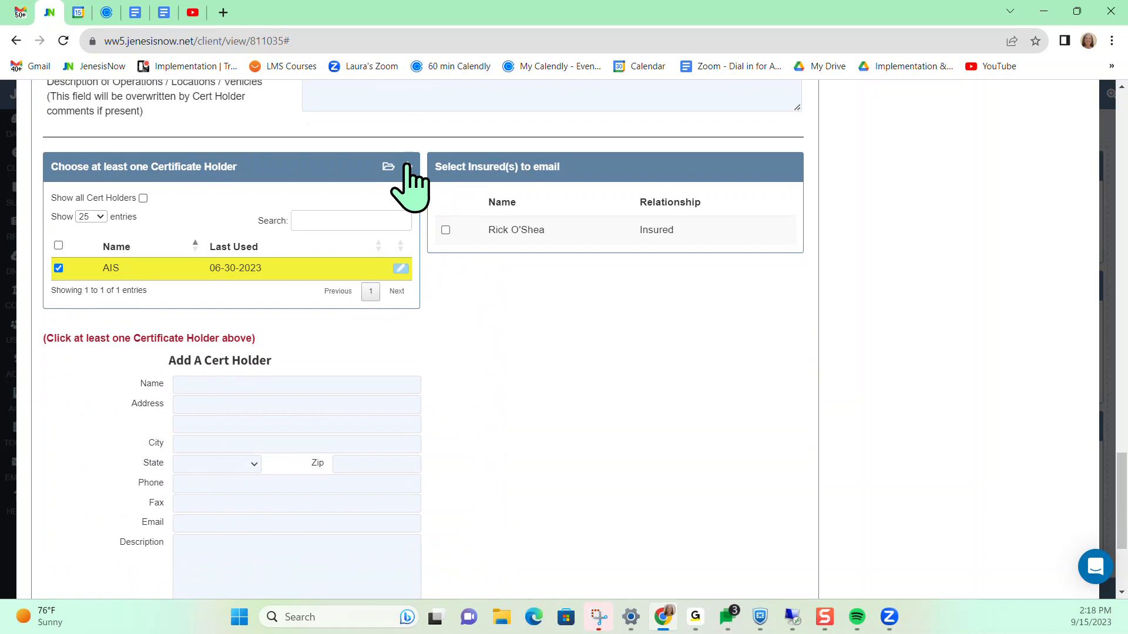
pyautogui.scroll(-3)
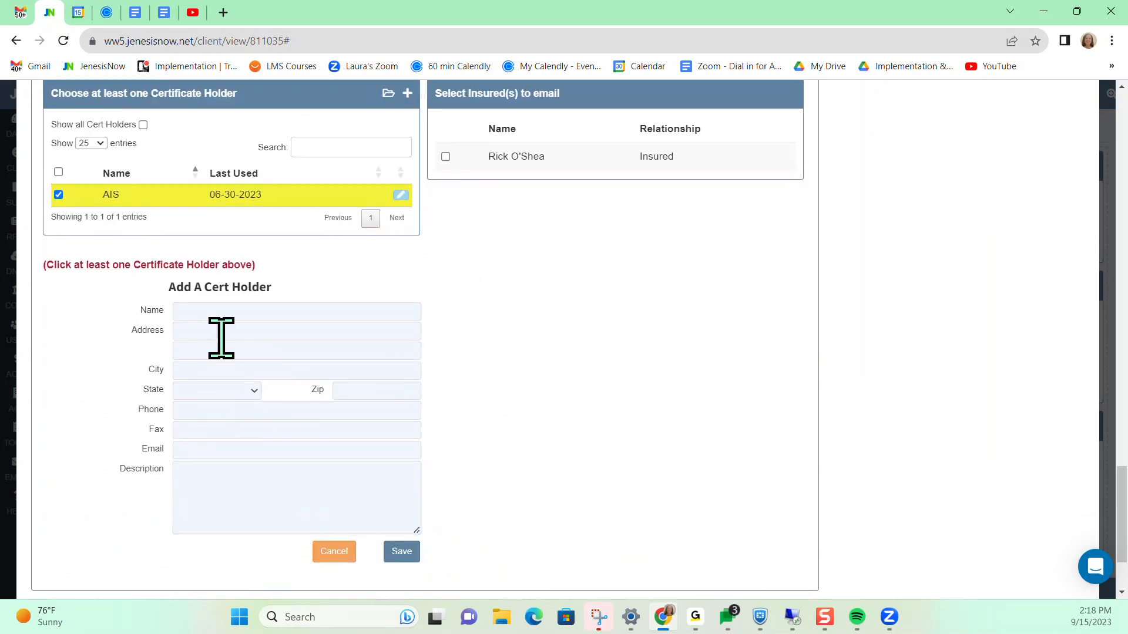
pyautogui.moveTo(556, 455)
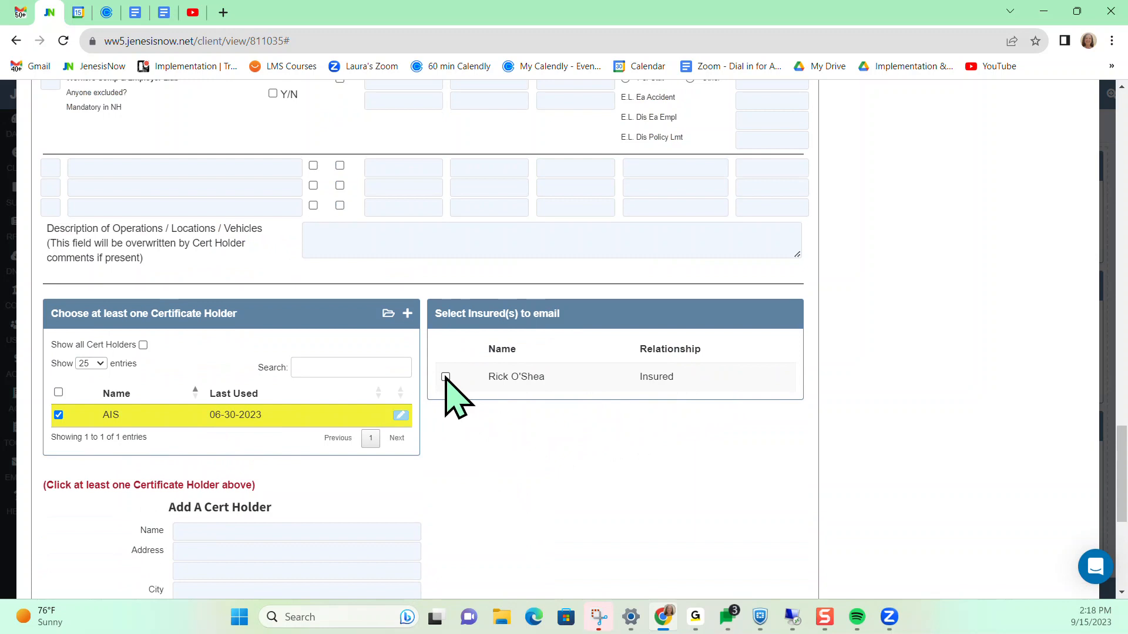
pyautogui.click(445, 377)
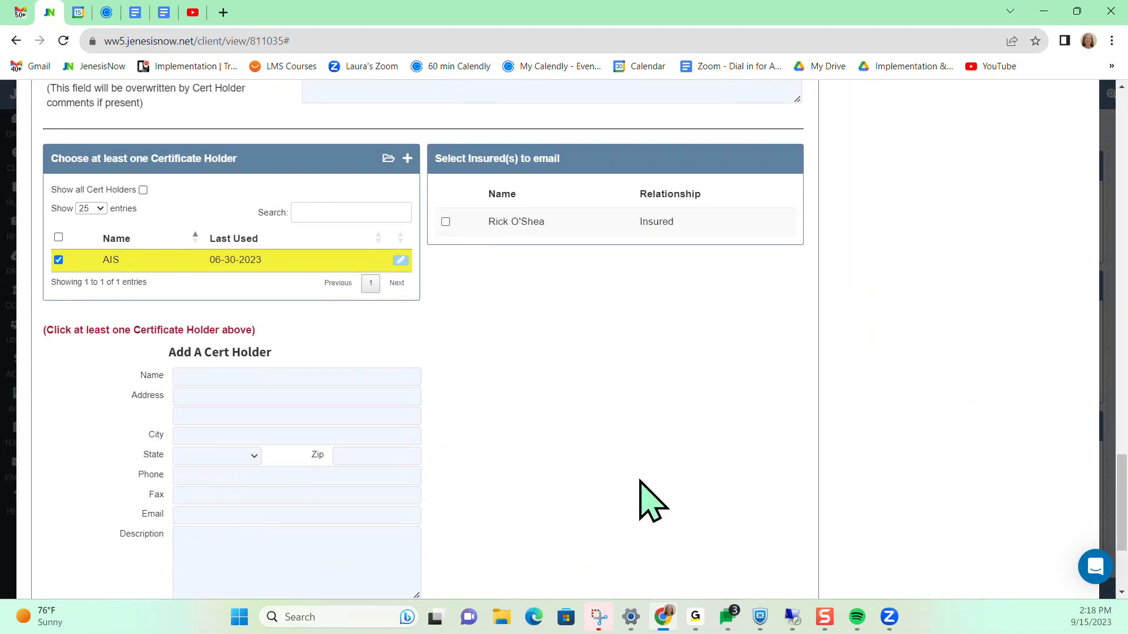
pyautogui.scroll(-3)
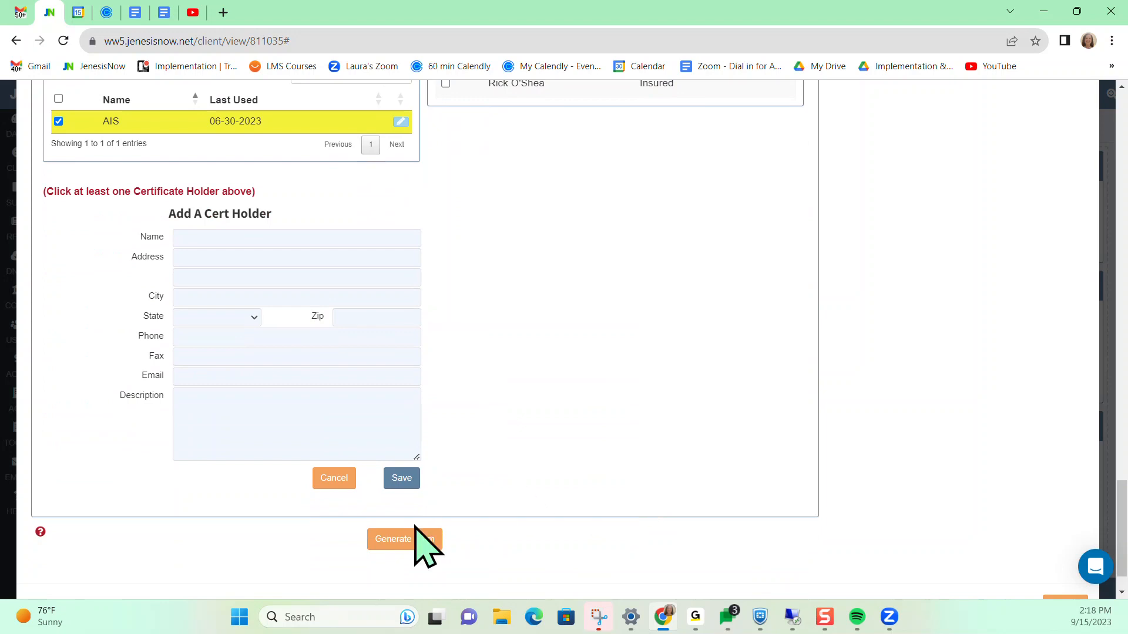
pyautogui.click(404, 538)
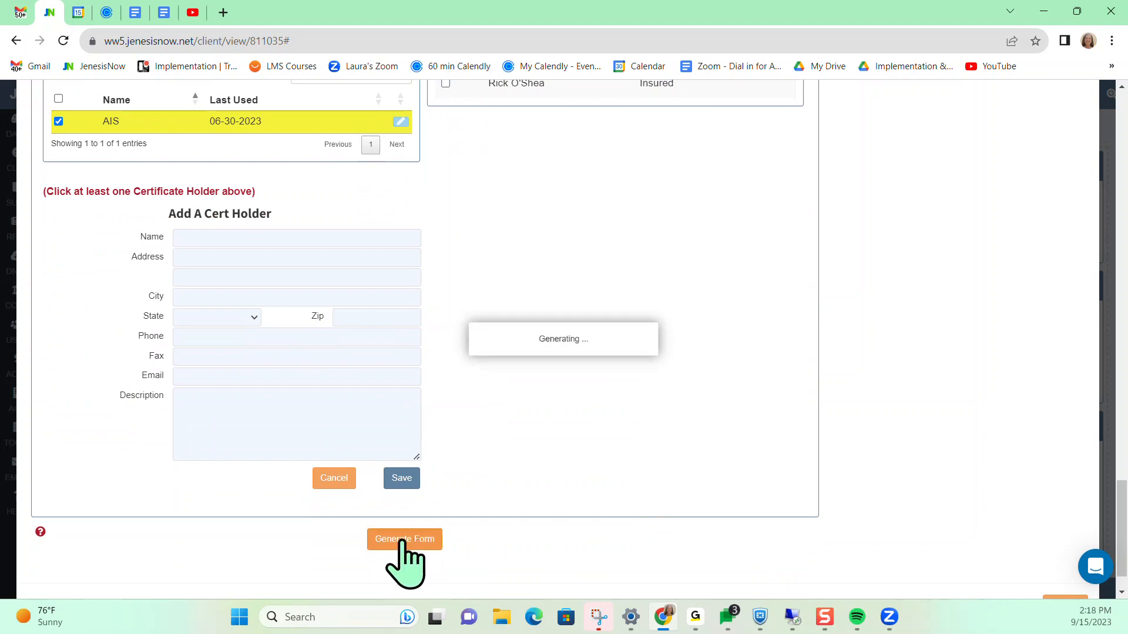
# - Finish generation and open the accompanying Acord 101 Additional Remarks form
pyautogui.click(404, 539)
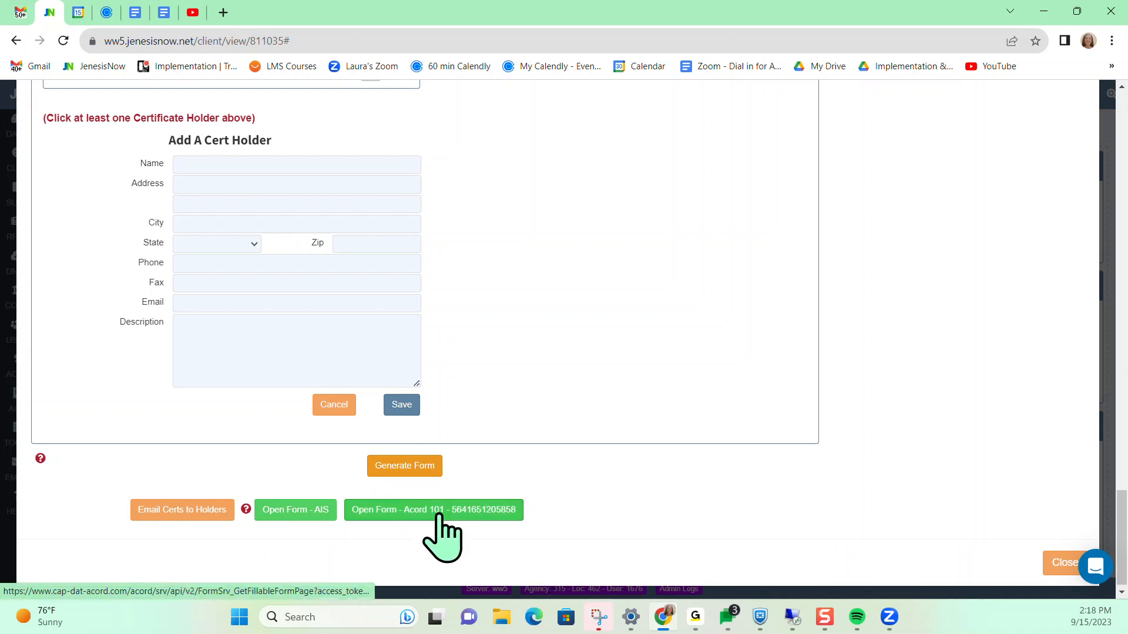
pyautogui.click(433, 510)
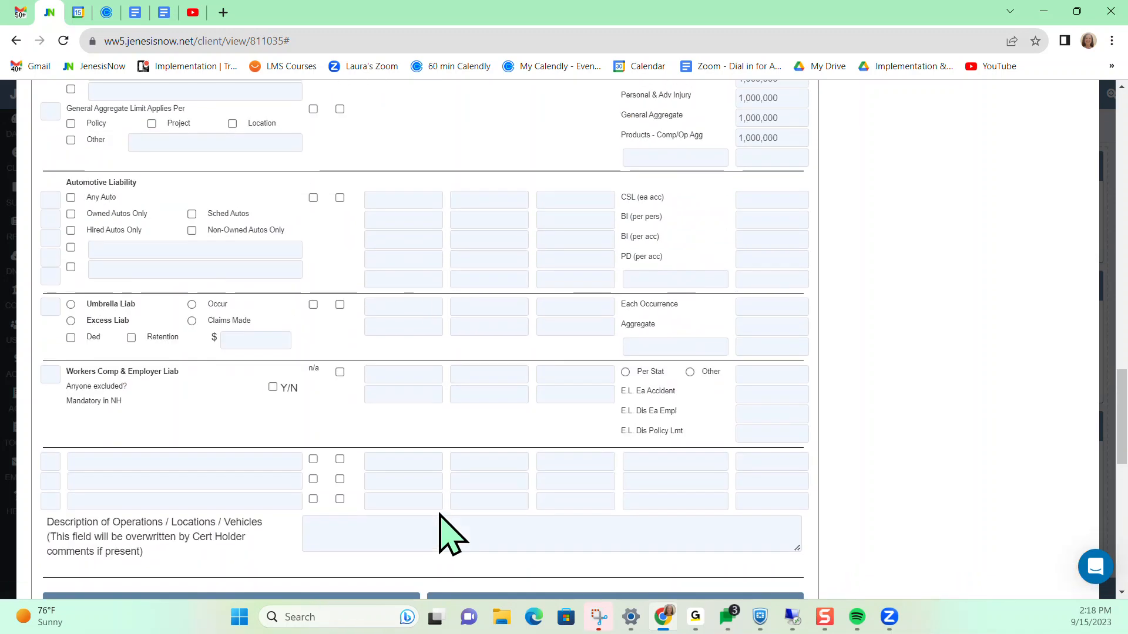
pyautogui.scroll(3)
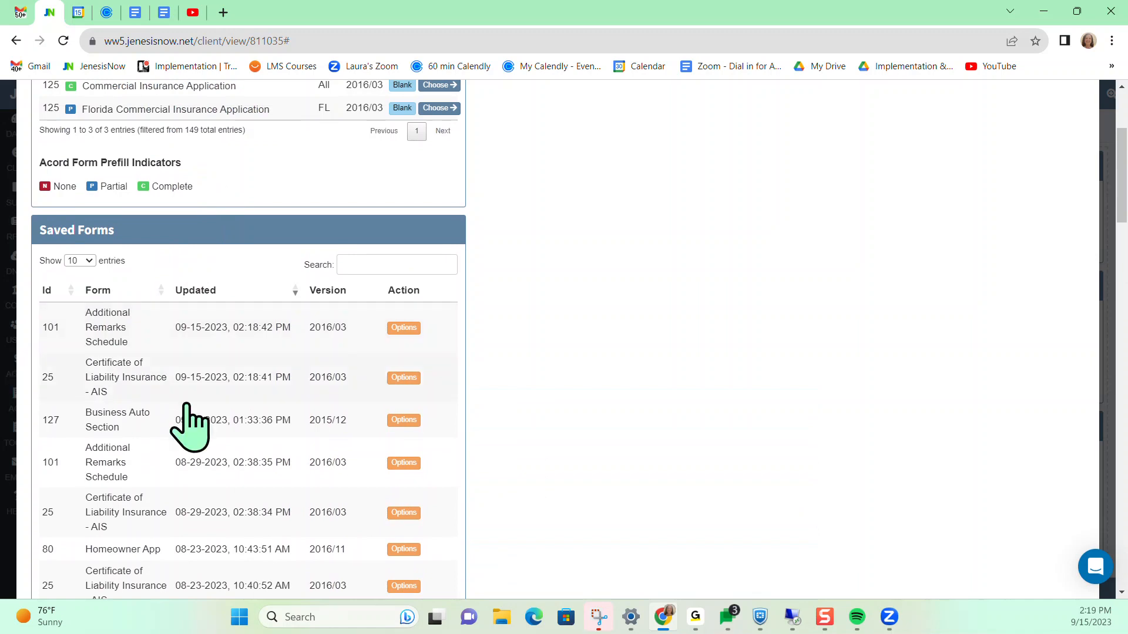
pyautogui.moveTo(68, 417)
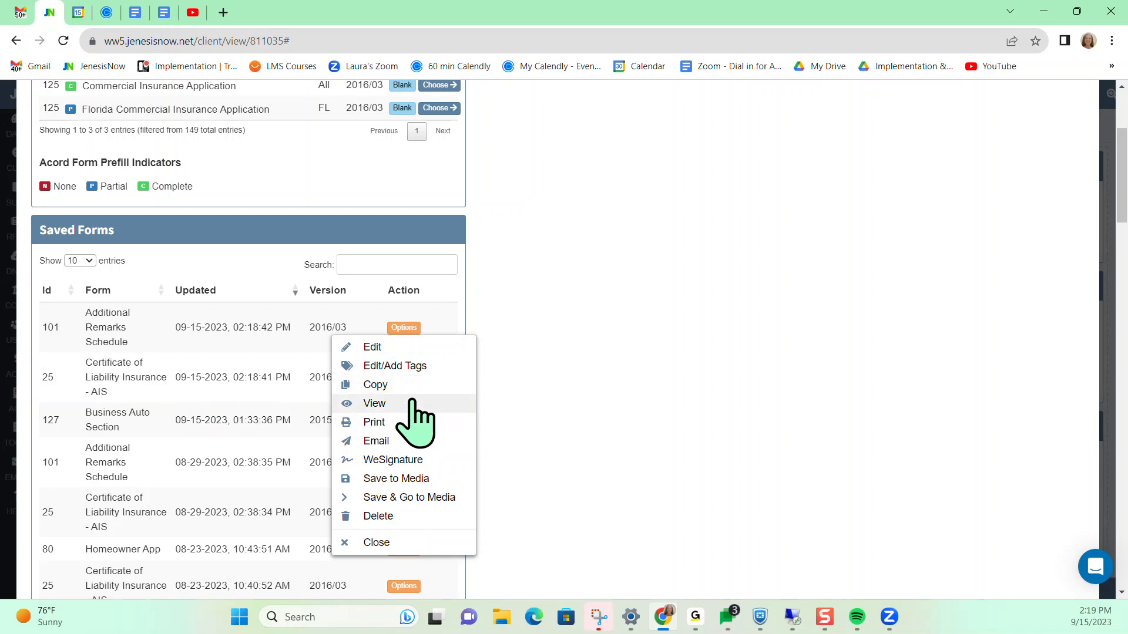
pyautogui.moveTo(417, 446)
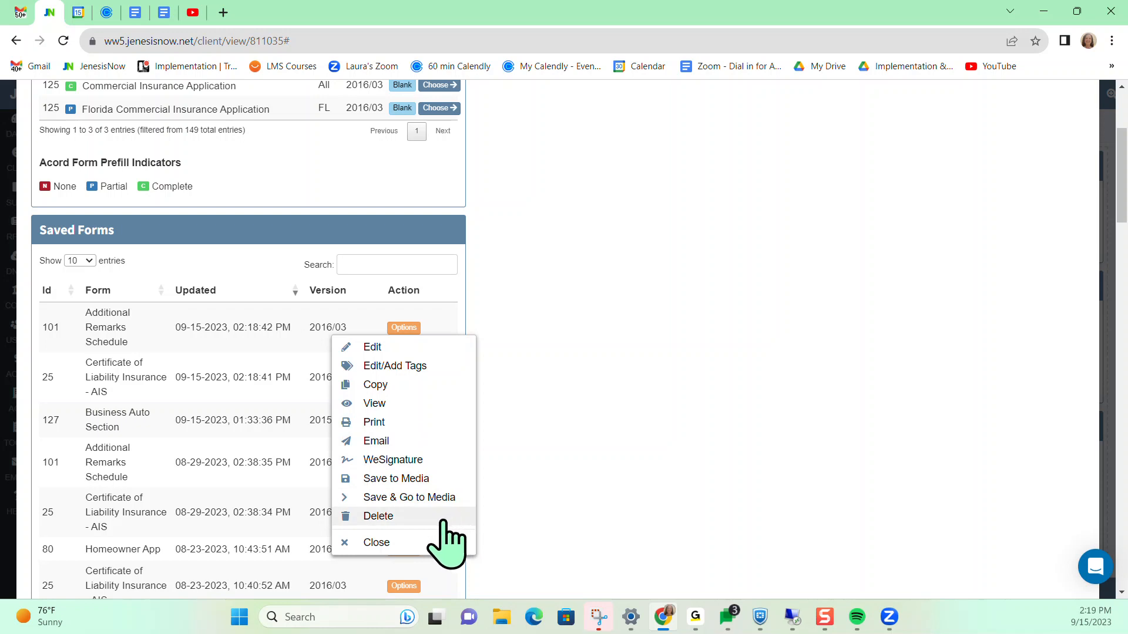
pyautogui.moveTo(758, 564)
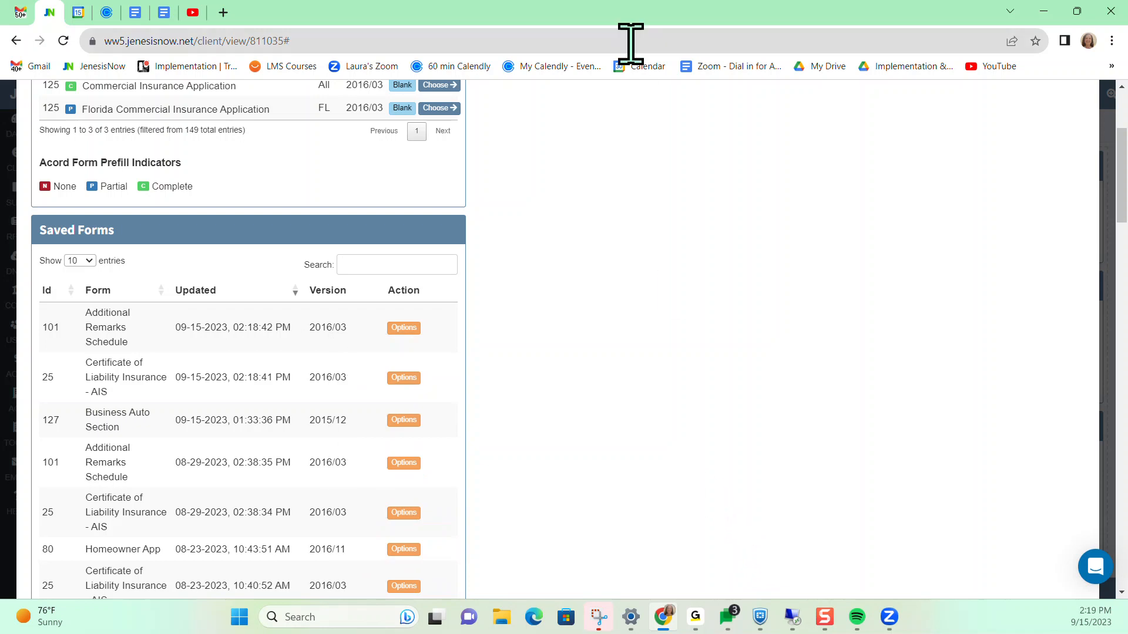
# - Filter the available forms to form 50 and choose the Automobile Insurance ID Card
pyautogui.write('25')
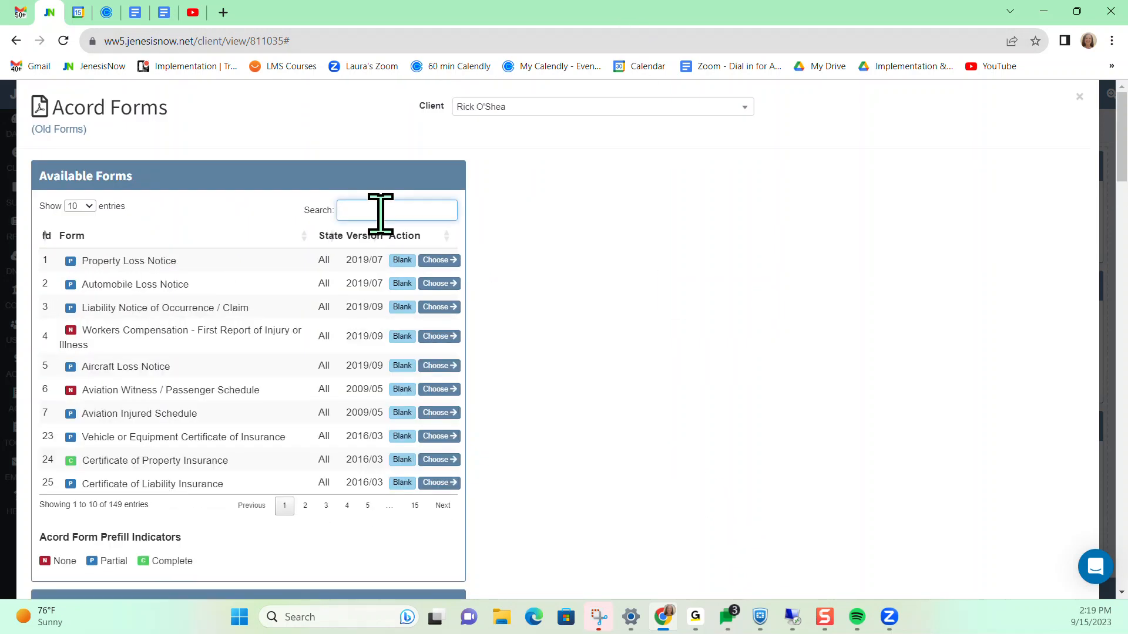
pyautogui.write('50')
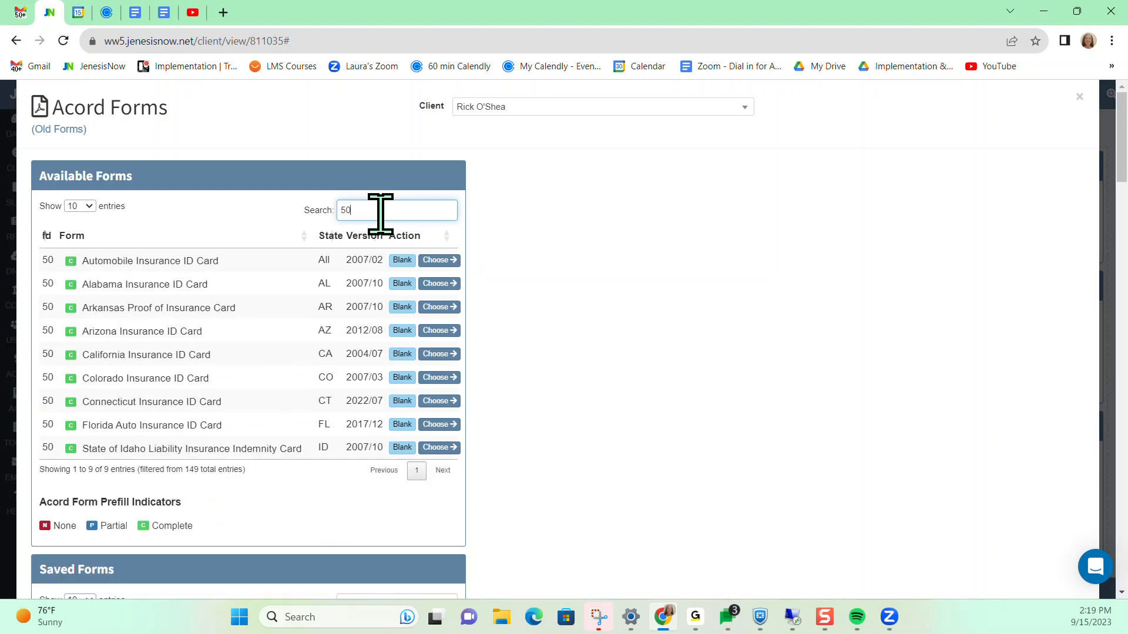
pyautogui.moveTo(237, 295)
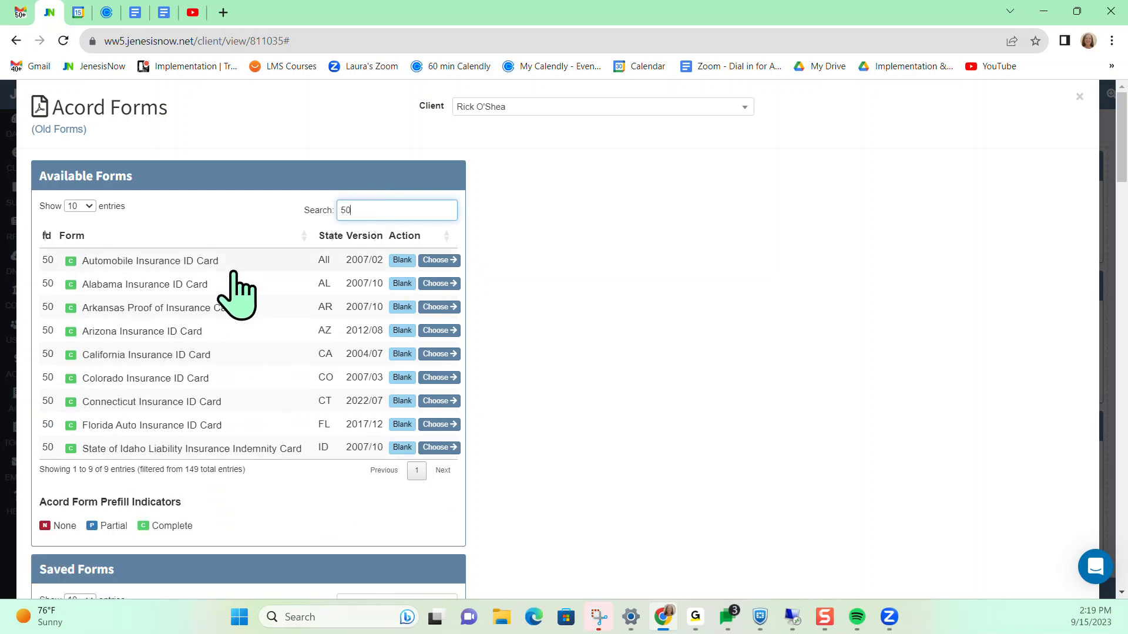
pyautogui.moveTo(489, 282)
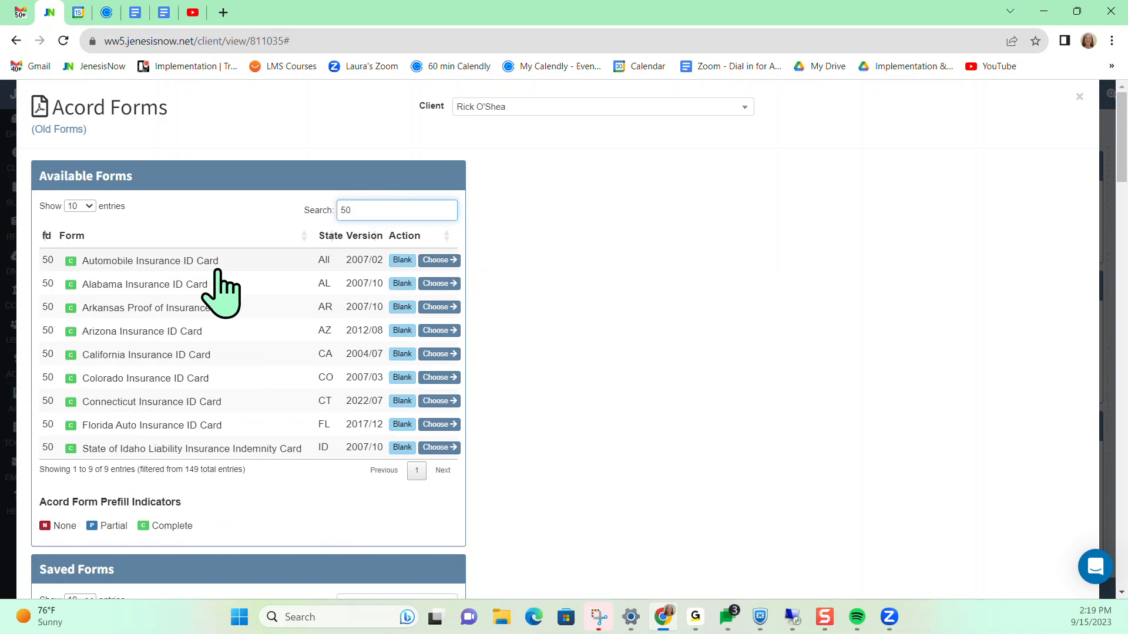
pyautogui.moveTo(346, 291)
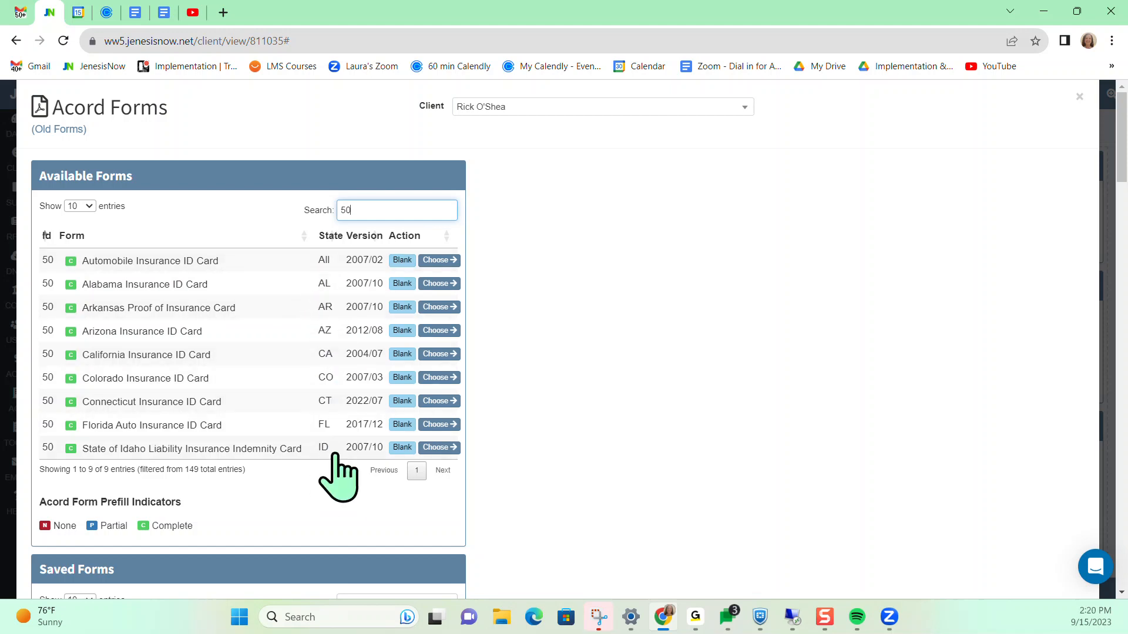
pyautogui.moveTo(119, 281)
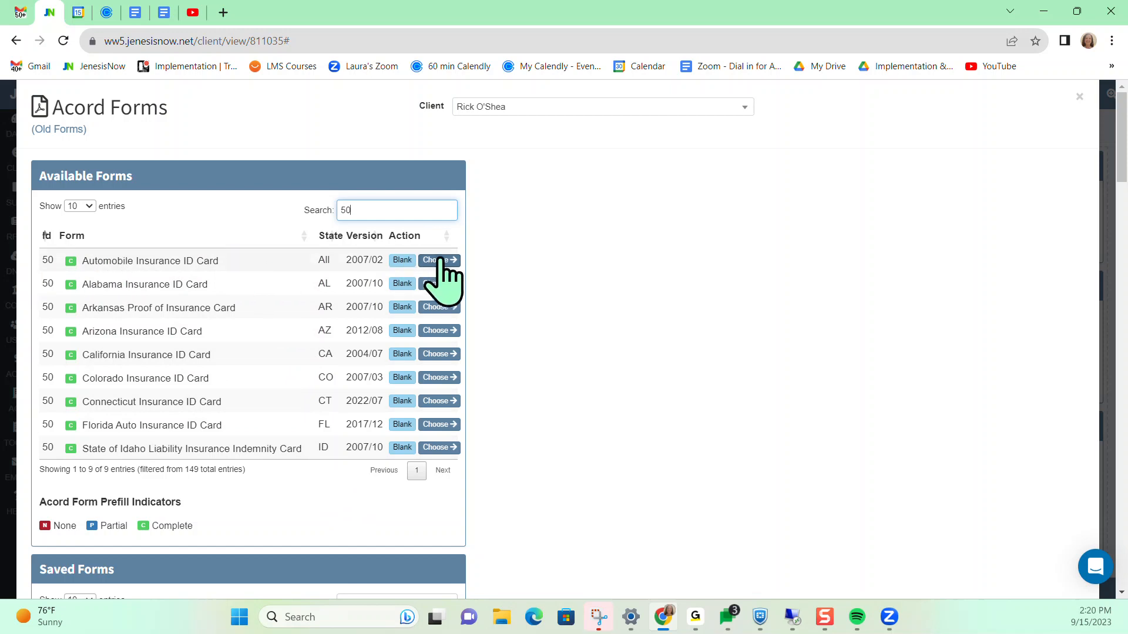
pyautogui.click(434, 259)
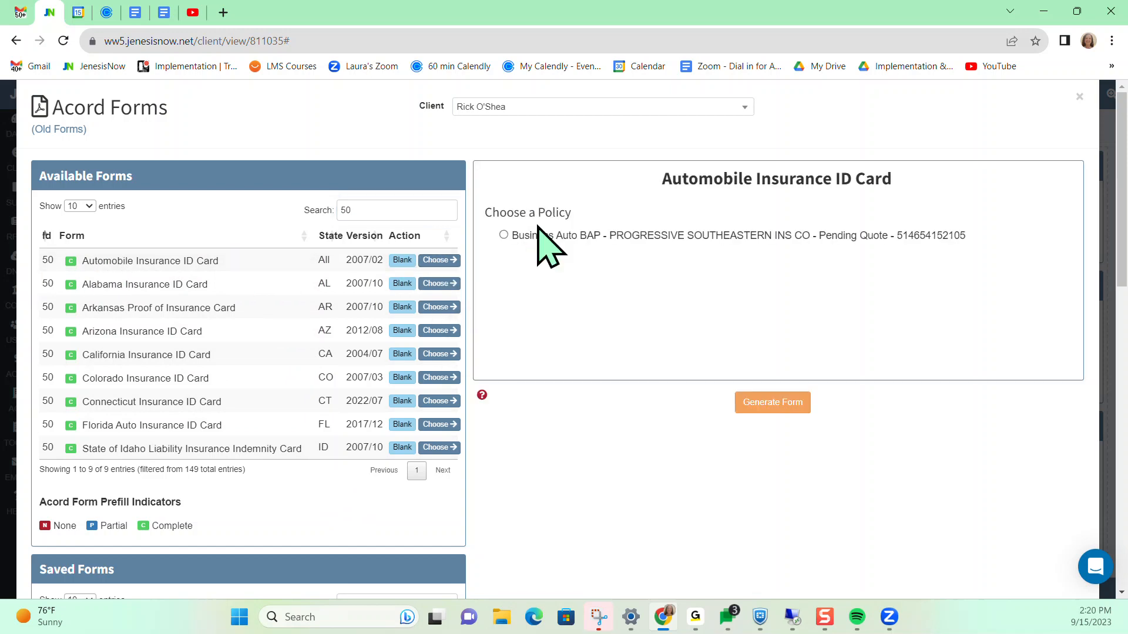
# - Generate the auto ID card for the Business Auto BAP policy with Progressive Southeastern
pyautogui.click(503, 235)
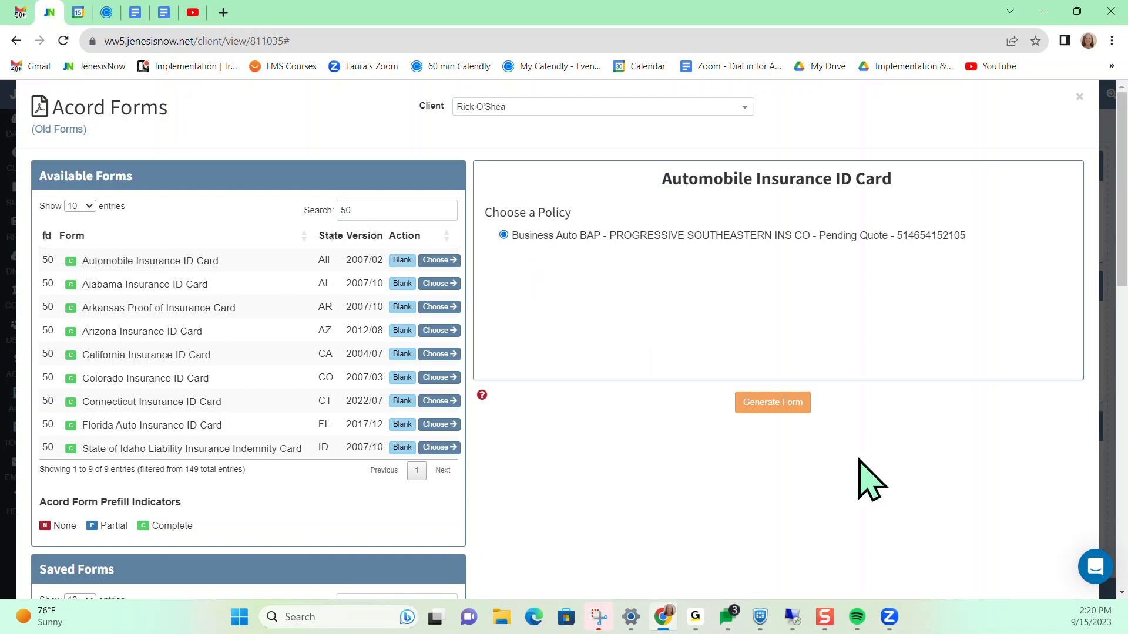
pyautogui.click(772, 401)
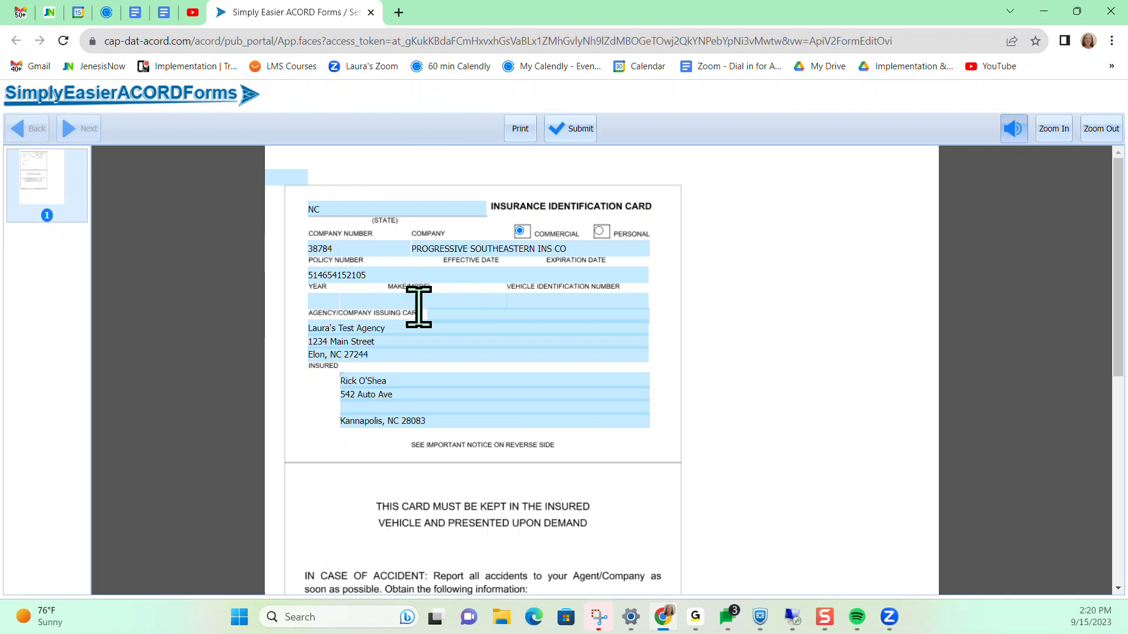
# - Review the prefilled ACORD 50 card down through its reverse-side instructions and footer
pyautogui.scroll(-3)
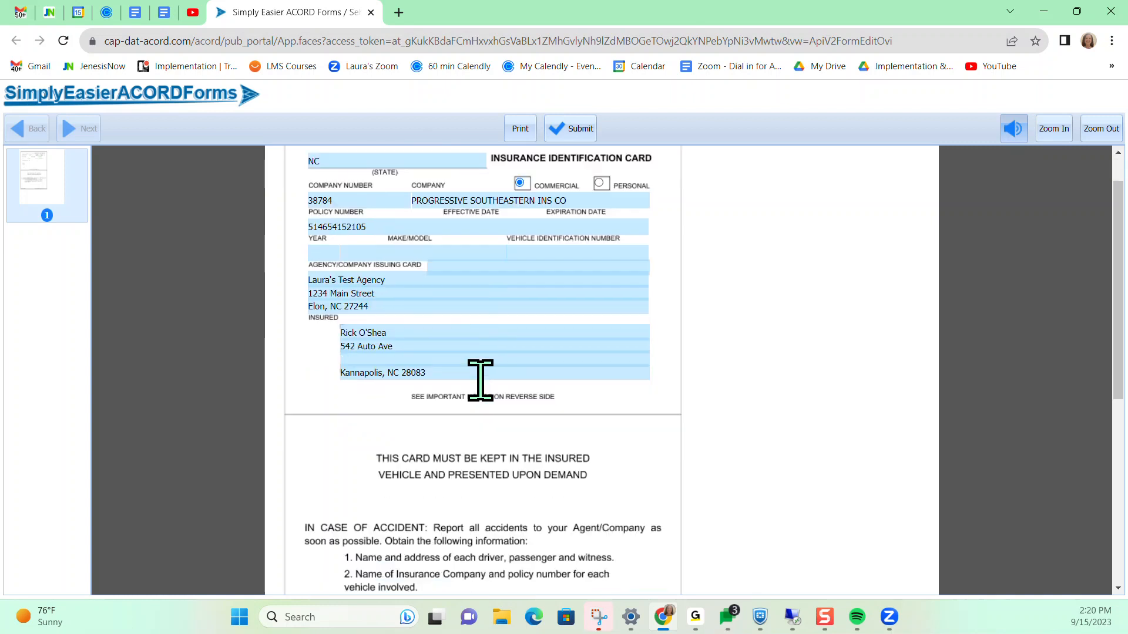
pyautogui.scroll(-3)
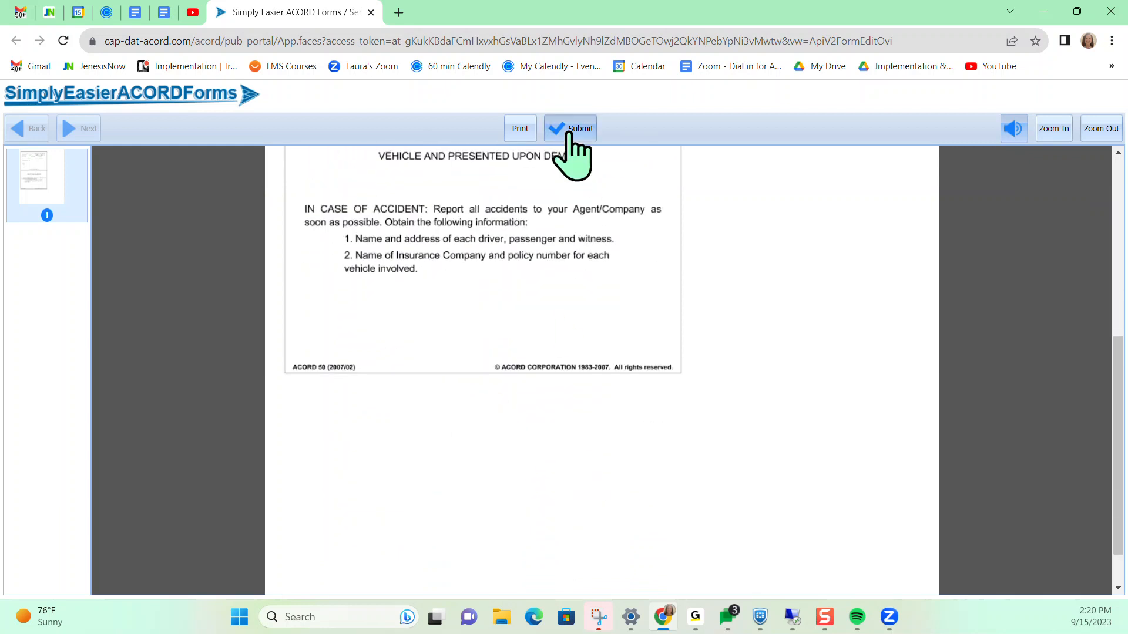
# - Submit the completed ID card and return to the client's Acord forms list
pyautogui.click(570, 128)
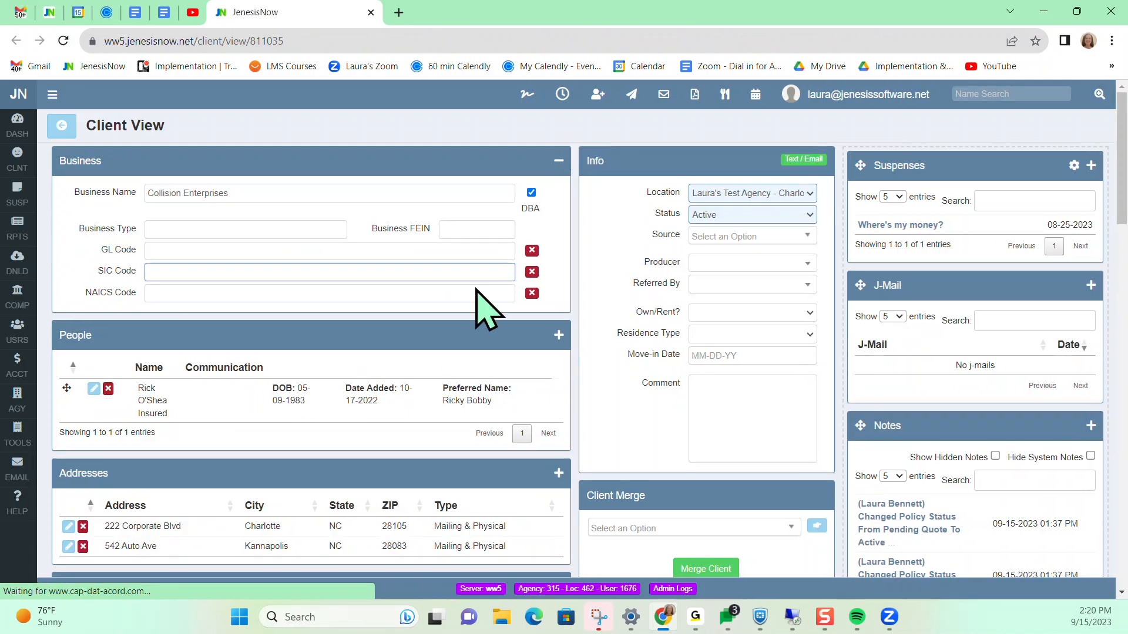
pyautogui.moveTo(694, 94)
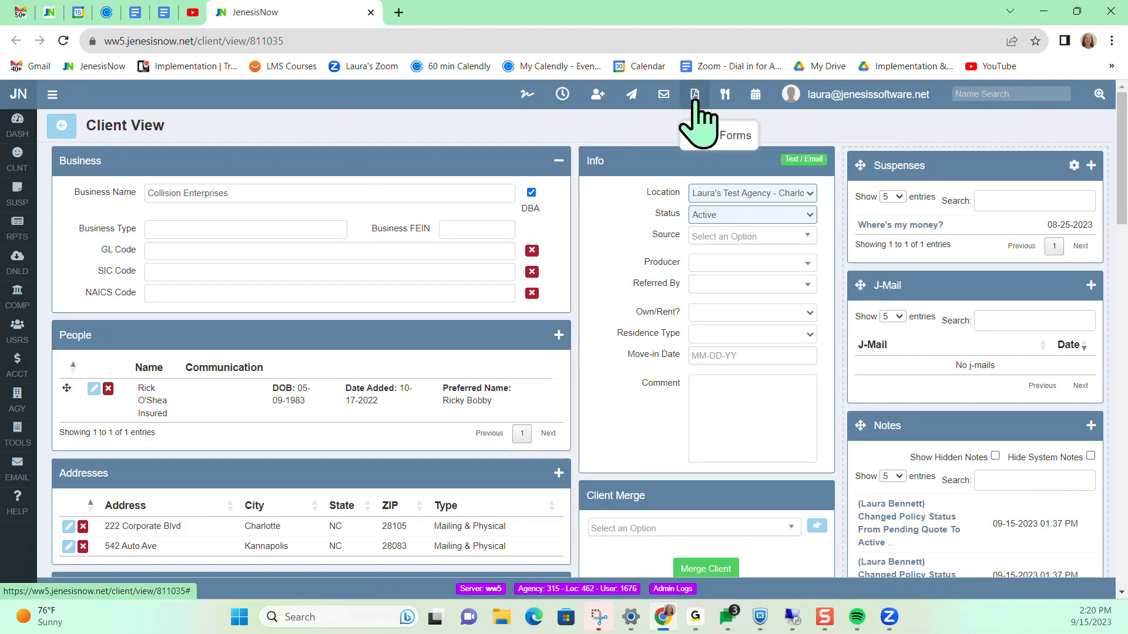
pyautogui.click(693, 93)
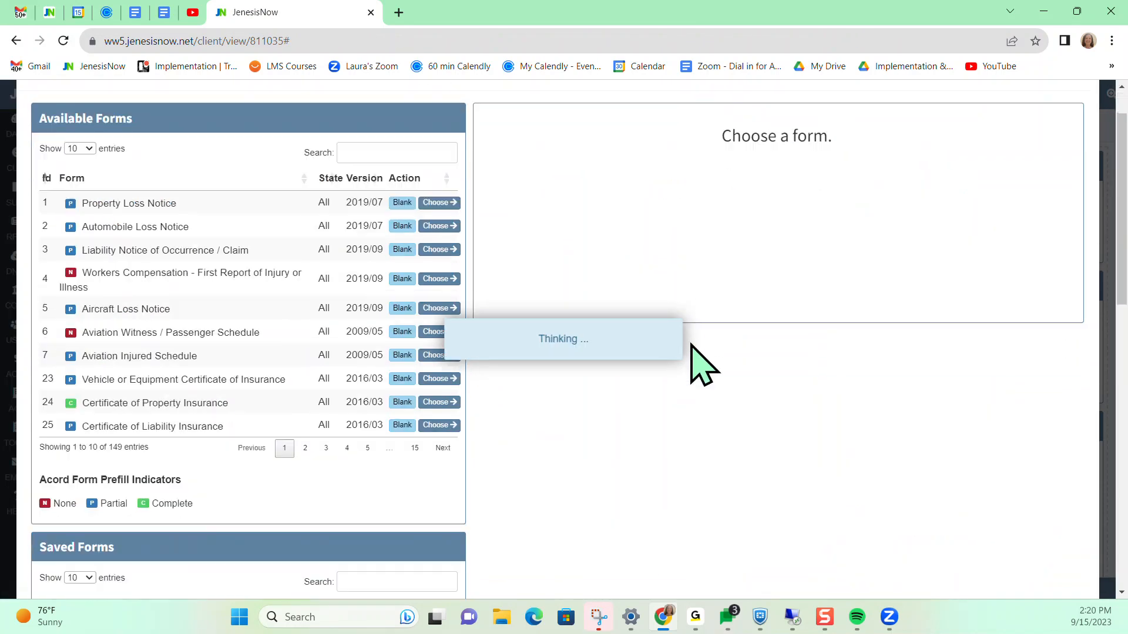
pyautogui.scroll(-3)
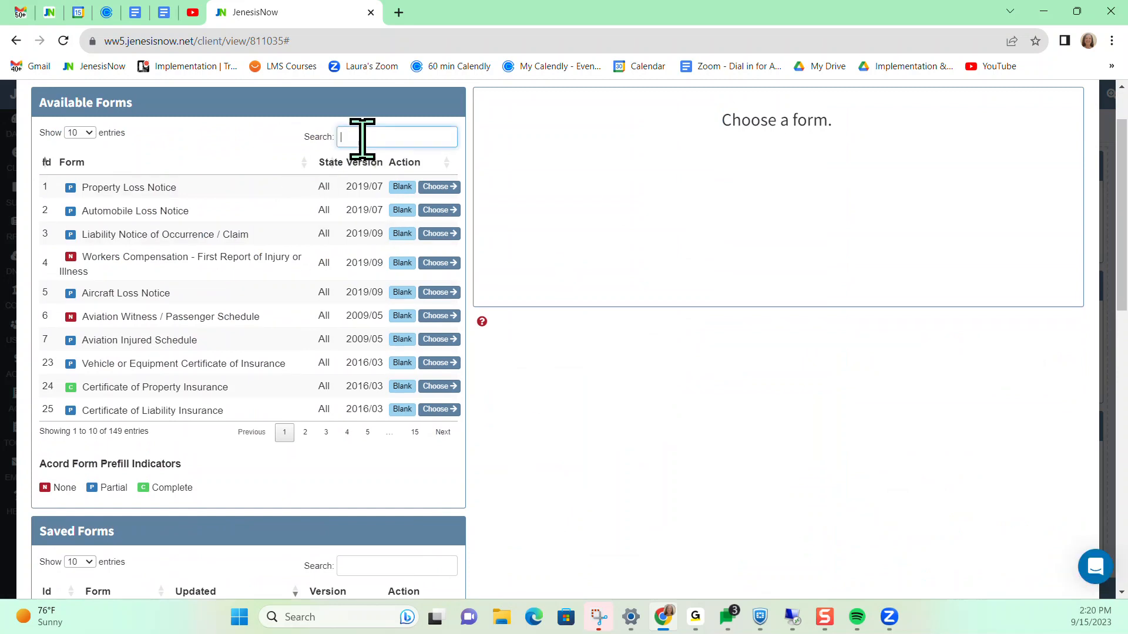
# - Filter available forms by 'commercial' to 23 matches and view the second results page
pyautogui.write('commer')
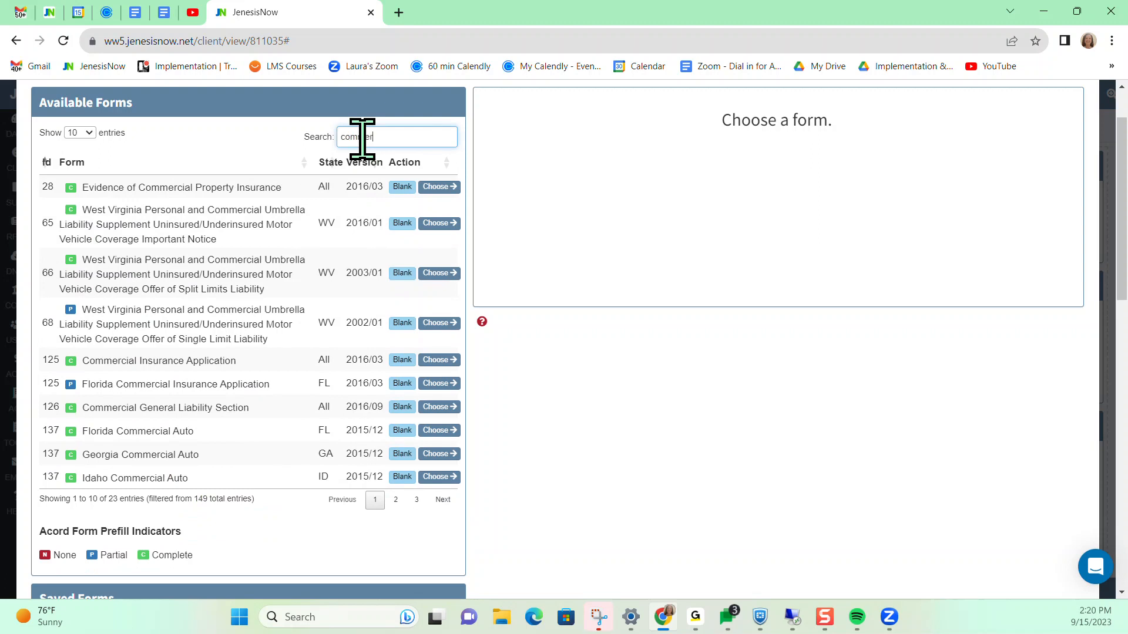
pyautogui.write('commercial')
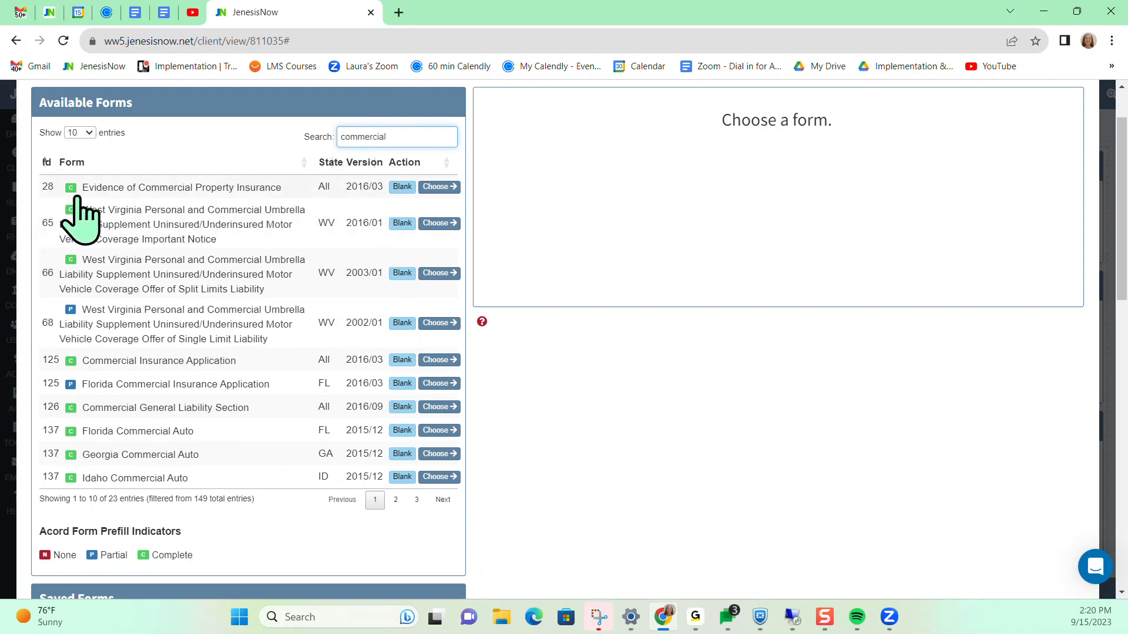
pyautogui.moveTo(205, 212)
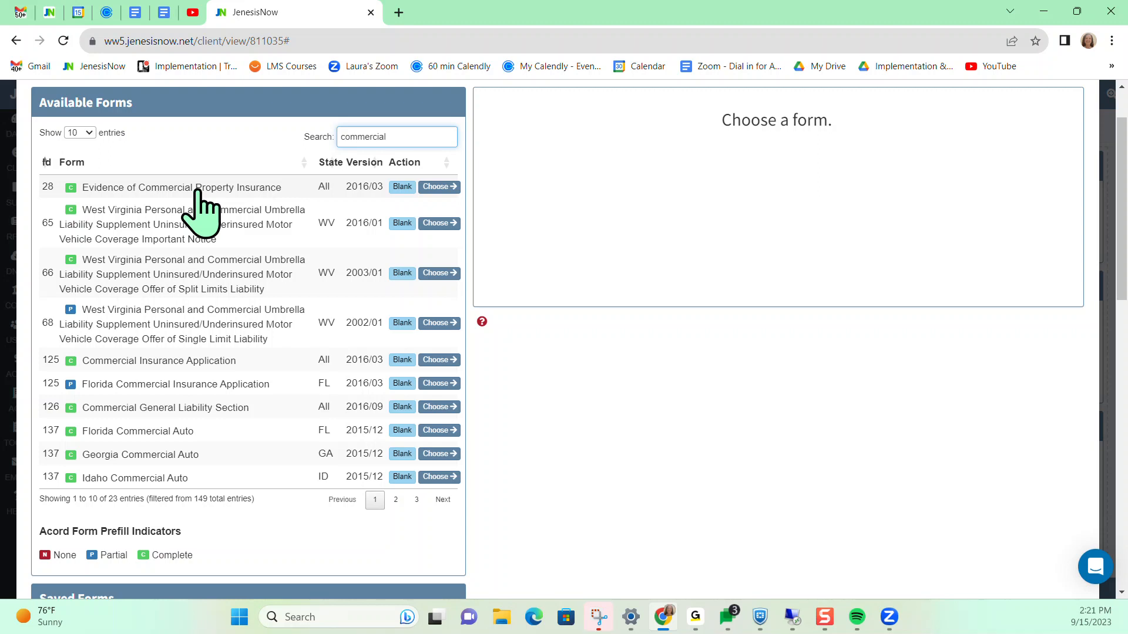
pyautogui.moveTo(457, 140)
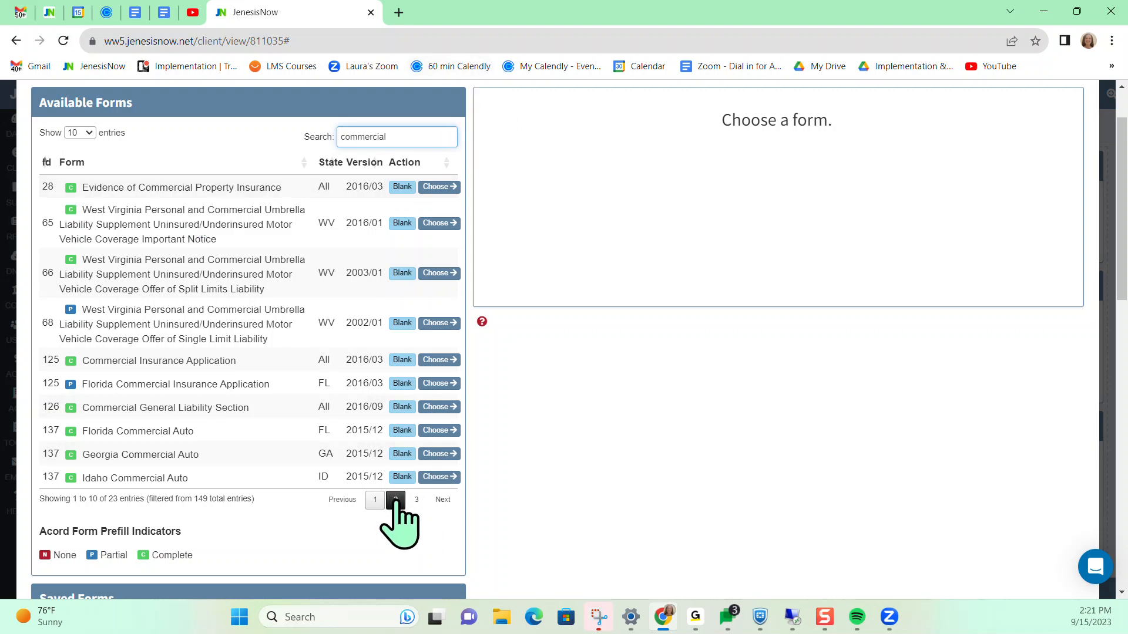
pyautogui.click(395, 500)
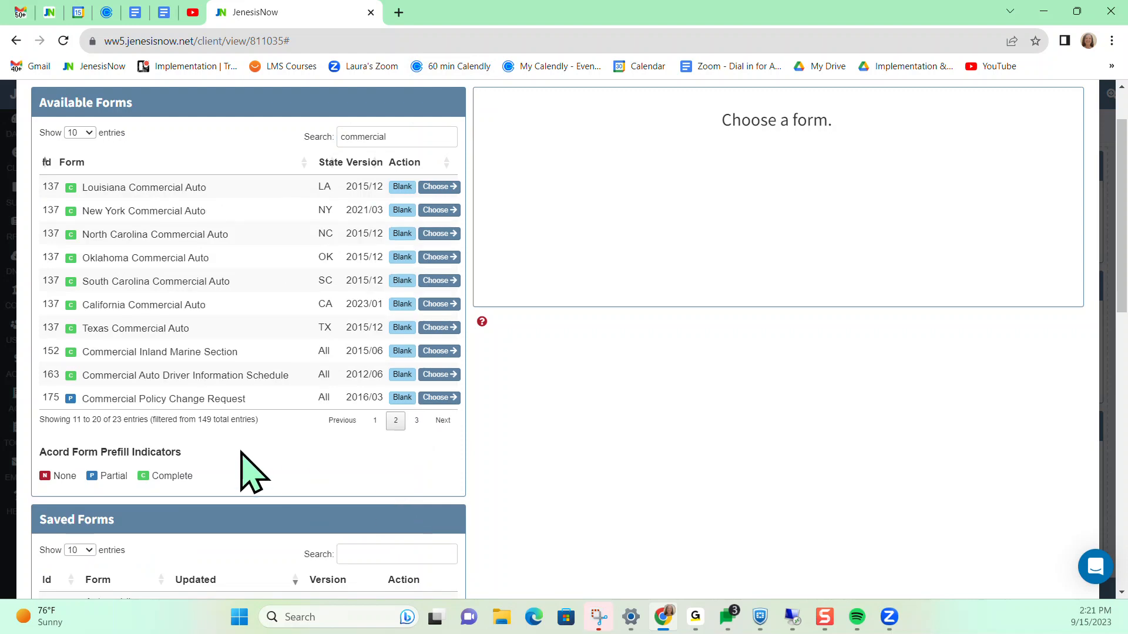
pyautogui.moveTo(248, 471)
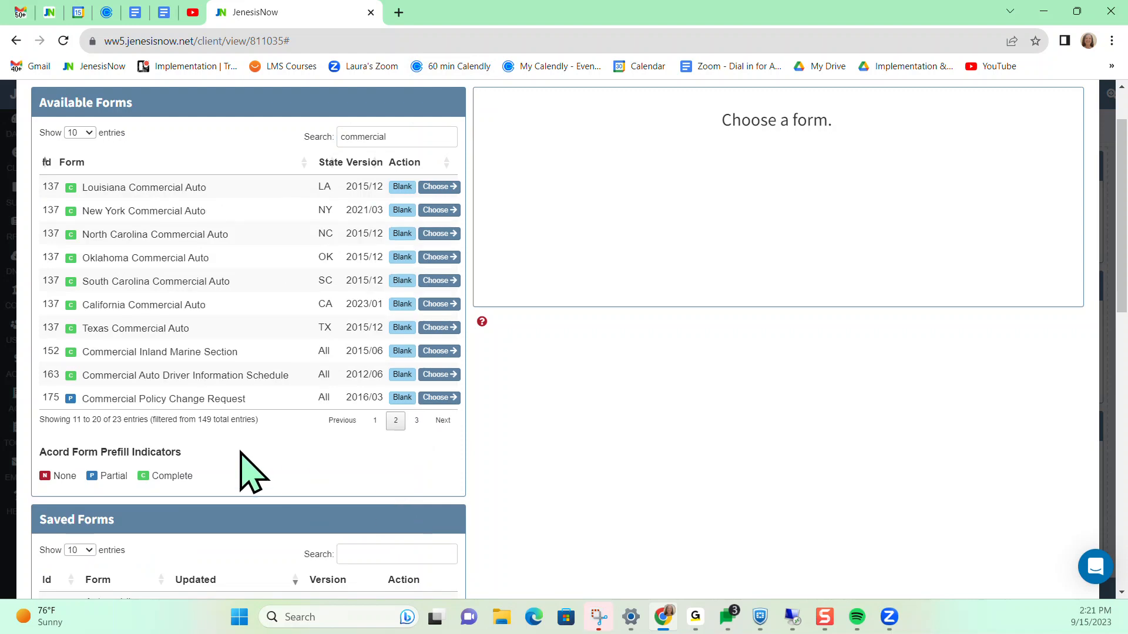